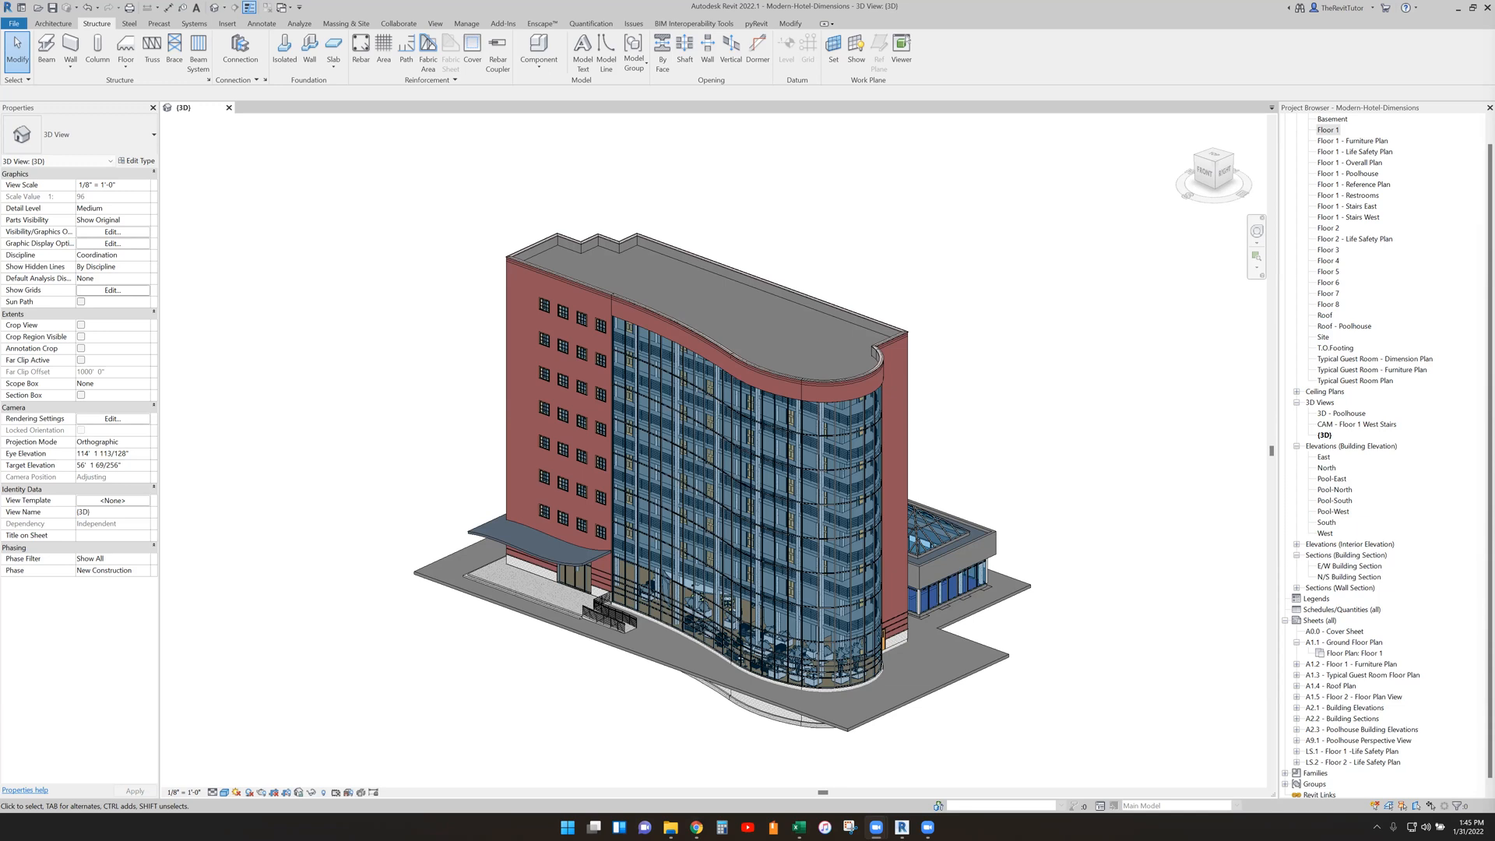
pyautogui.moveTo(1334, 293)
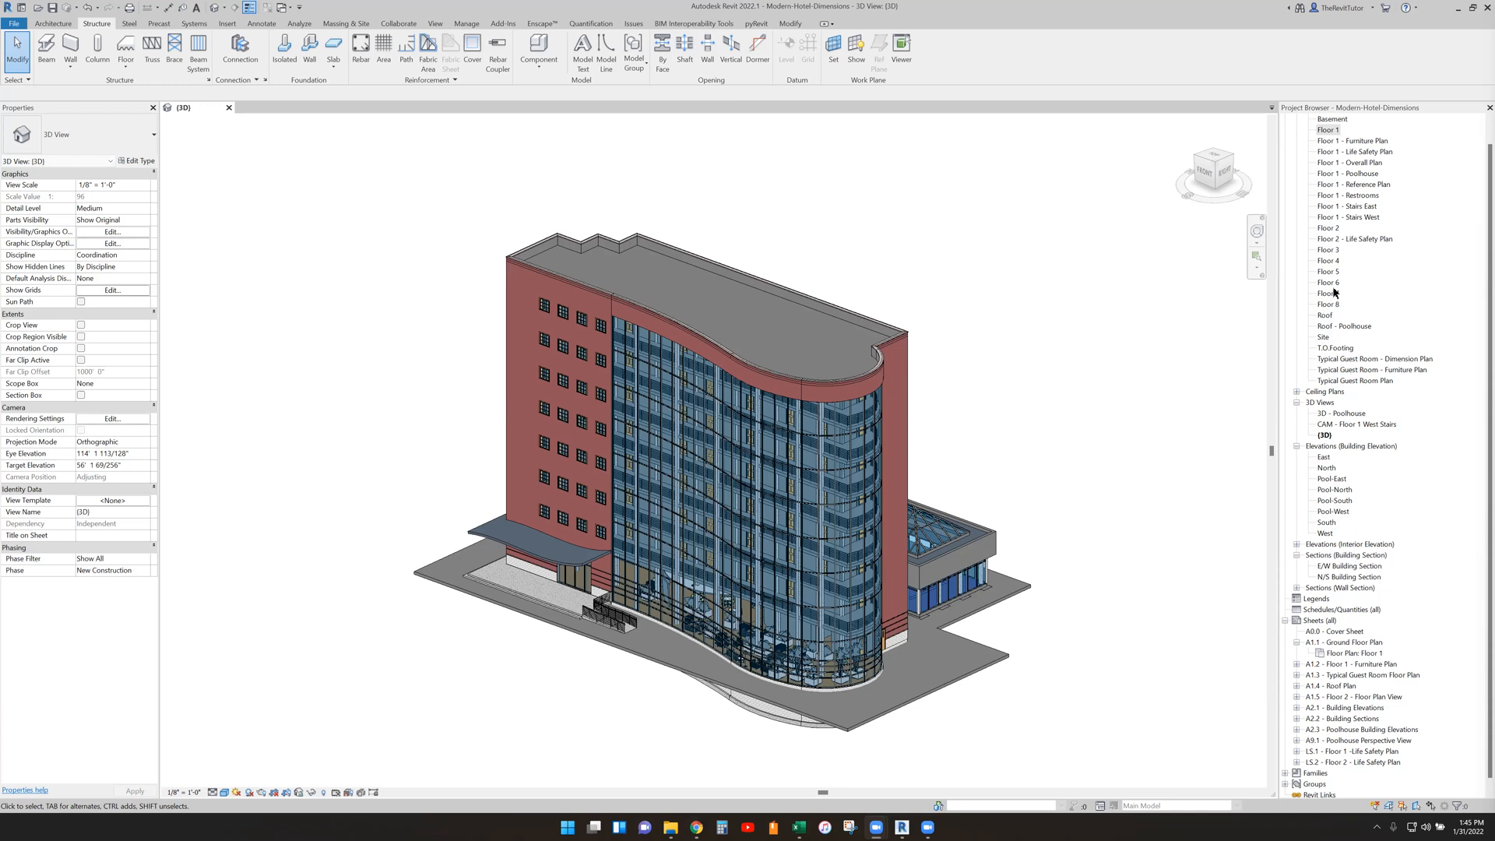
# Step: Open the Floor 1 floor plan from the Project Browser
pyautogui.click(1328, 282)
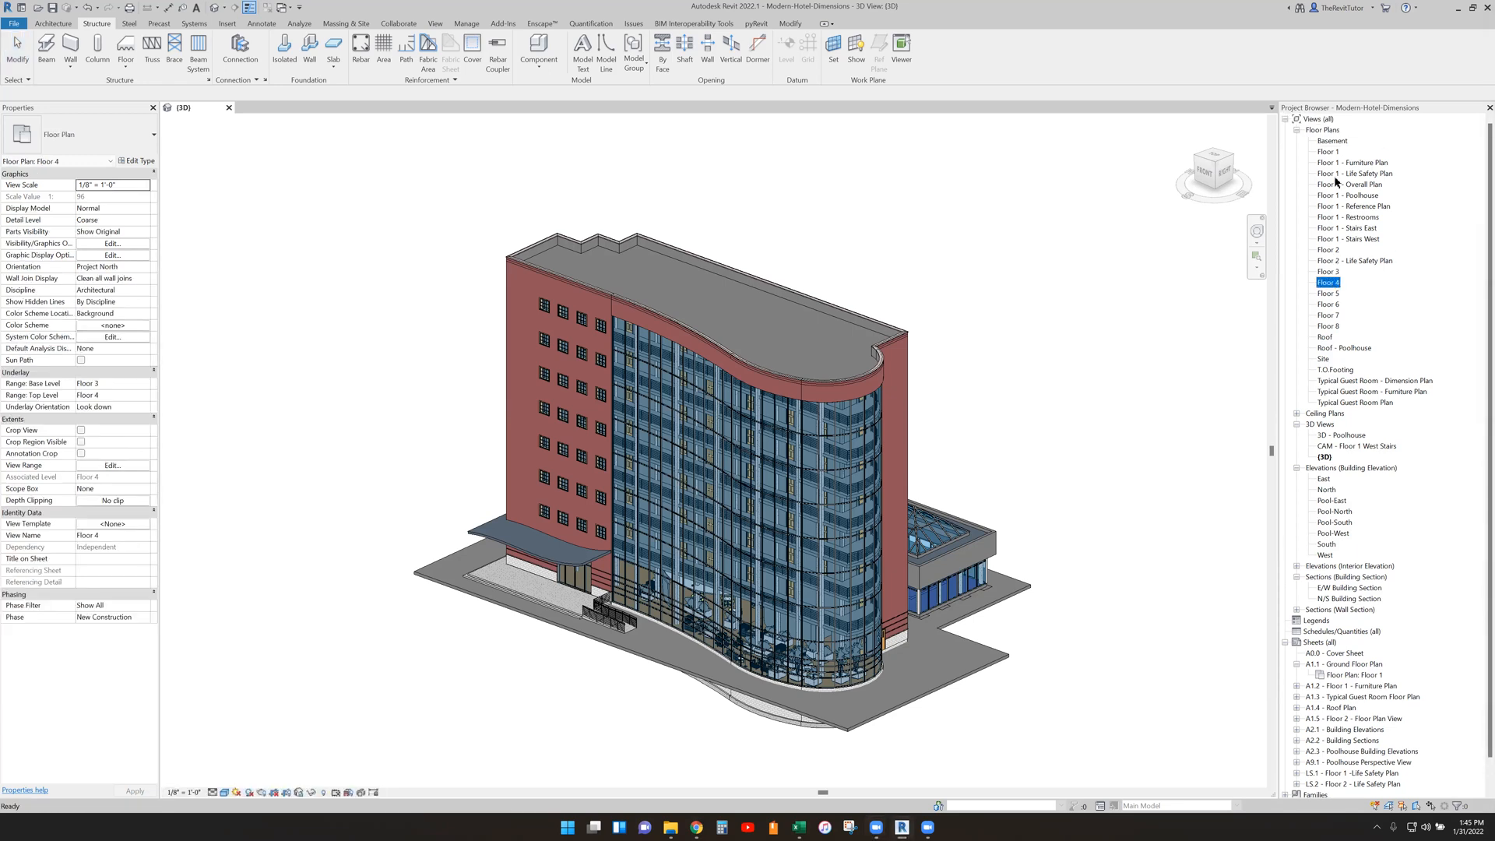
pyautogui.doubleClick(1326, 151)
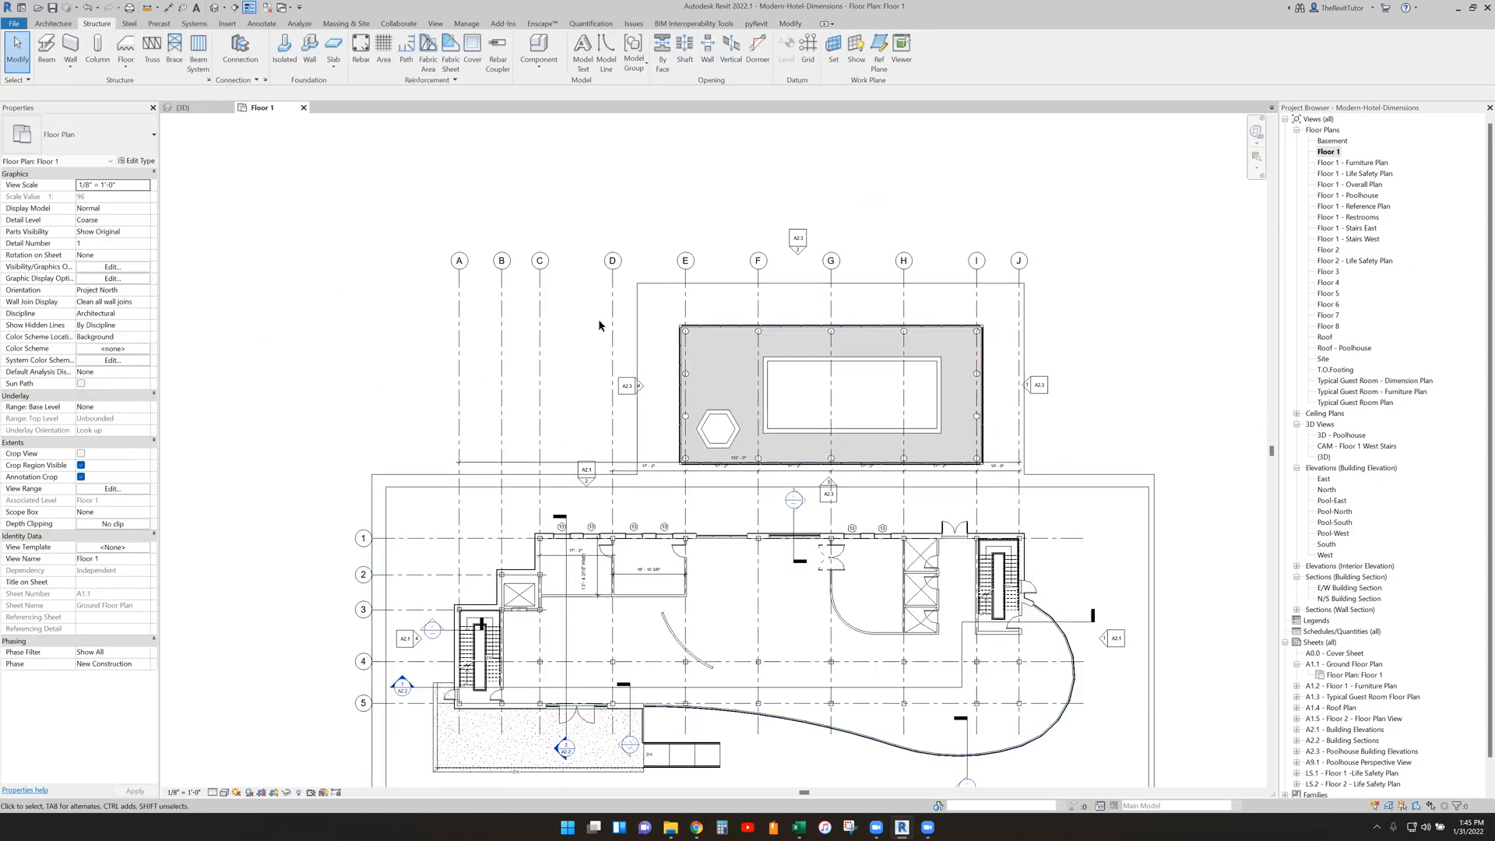
pyautogui.moveTo(1102, 306)
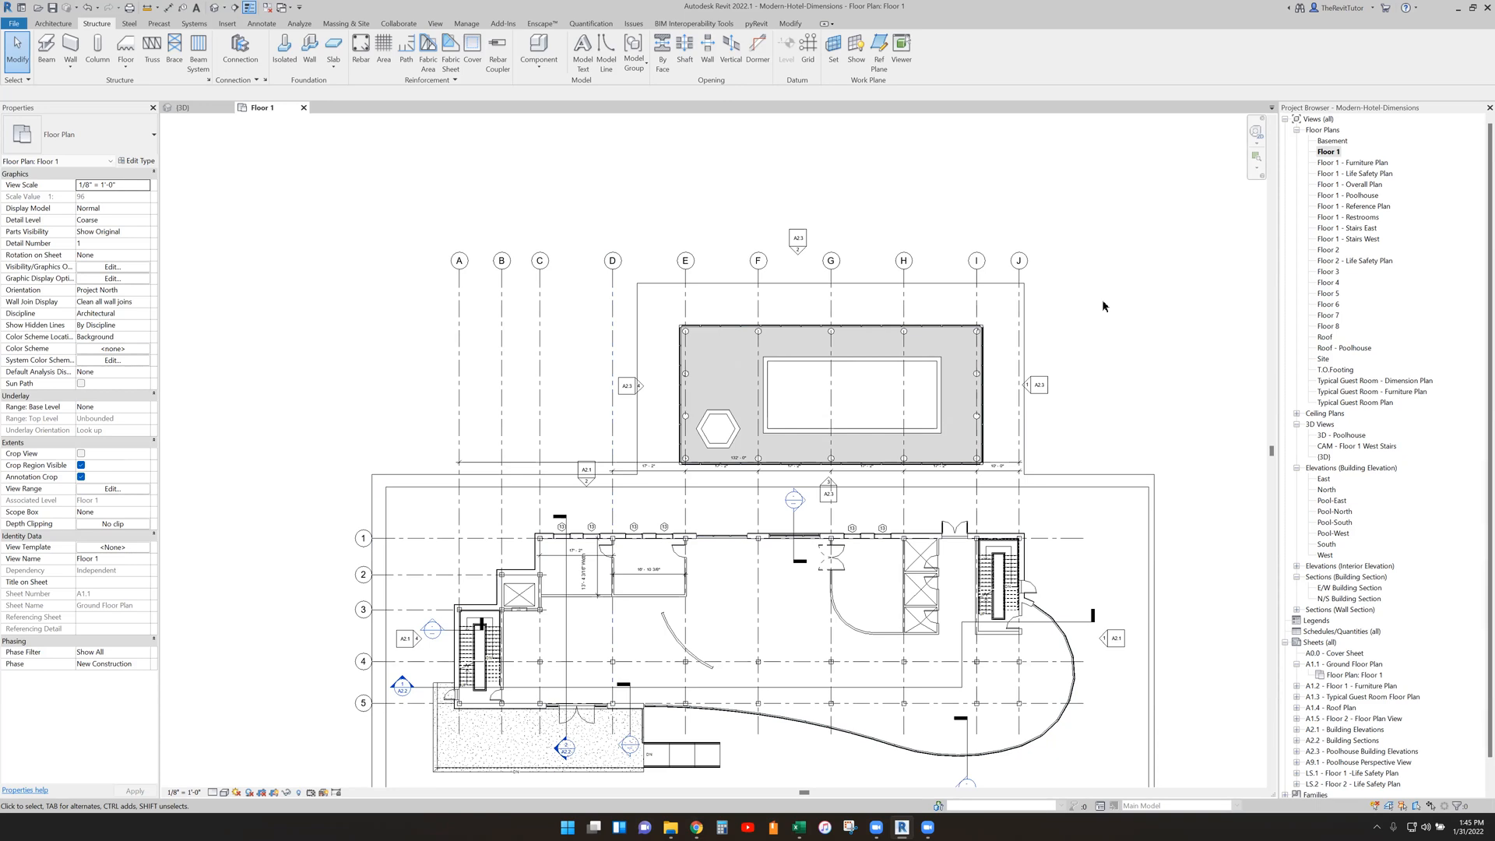
pyautogui.moveTo(109, 277)
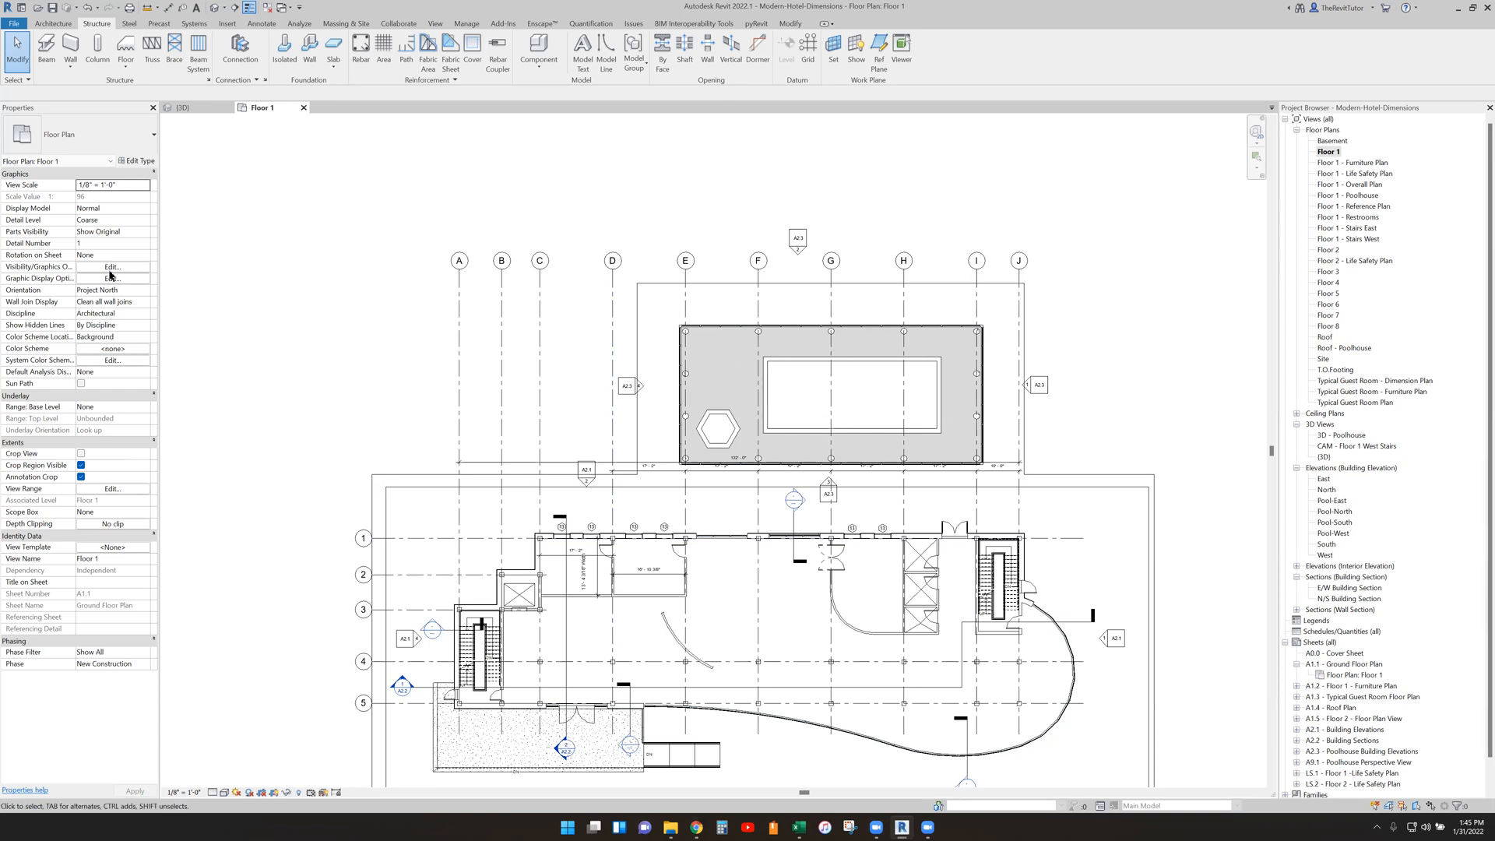
# Step: Turn off Grids under Annotation Categories in Floor 1's Visibility/Graphics overrides
pyautogui.click(112, 266)
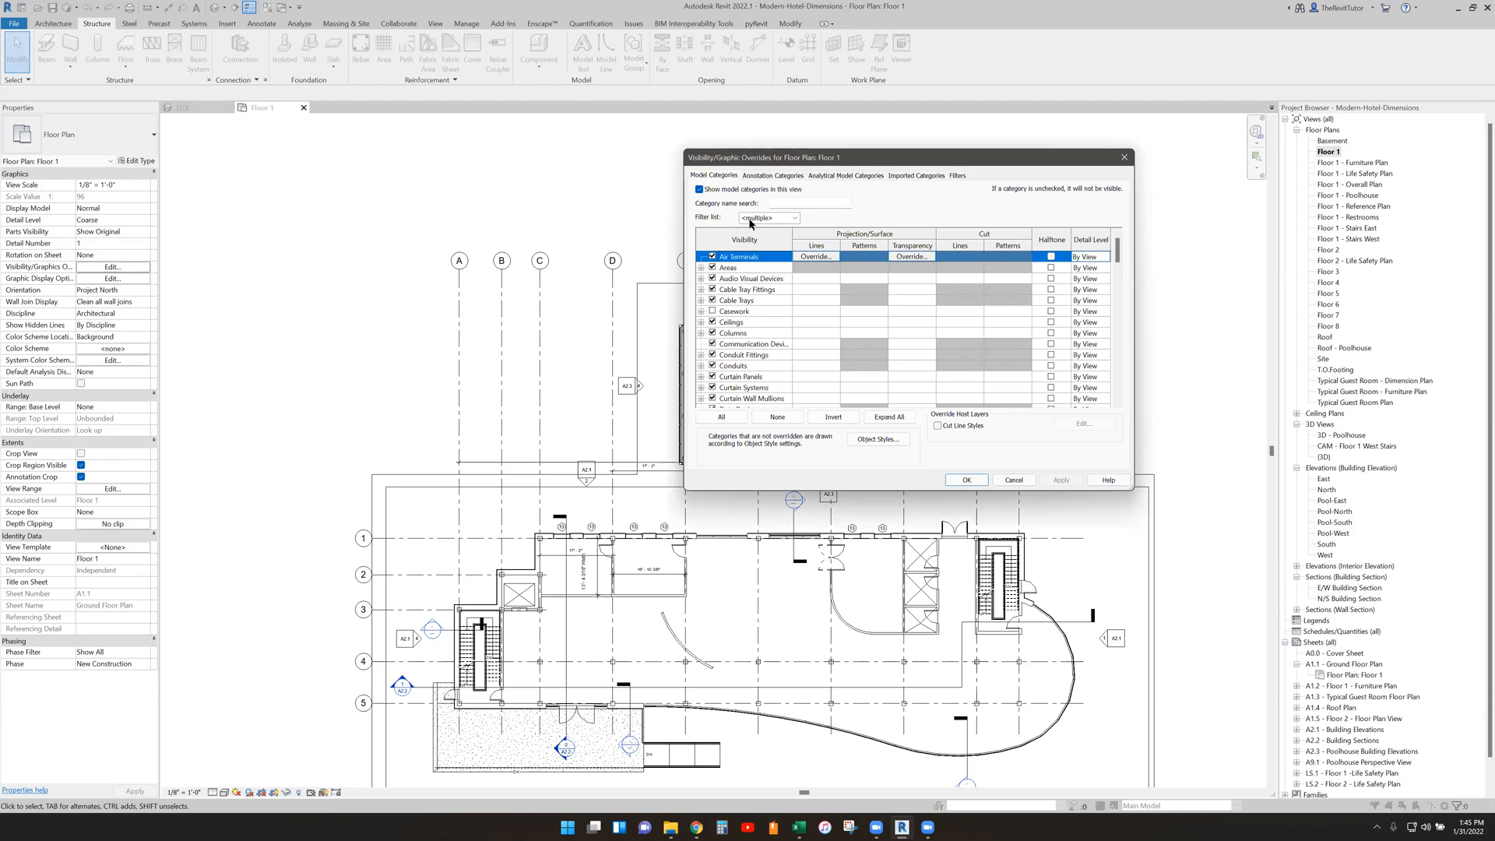
pyautogui.click(774, 176)
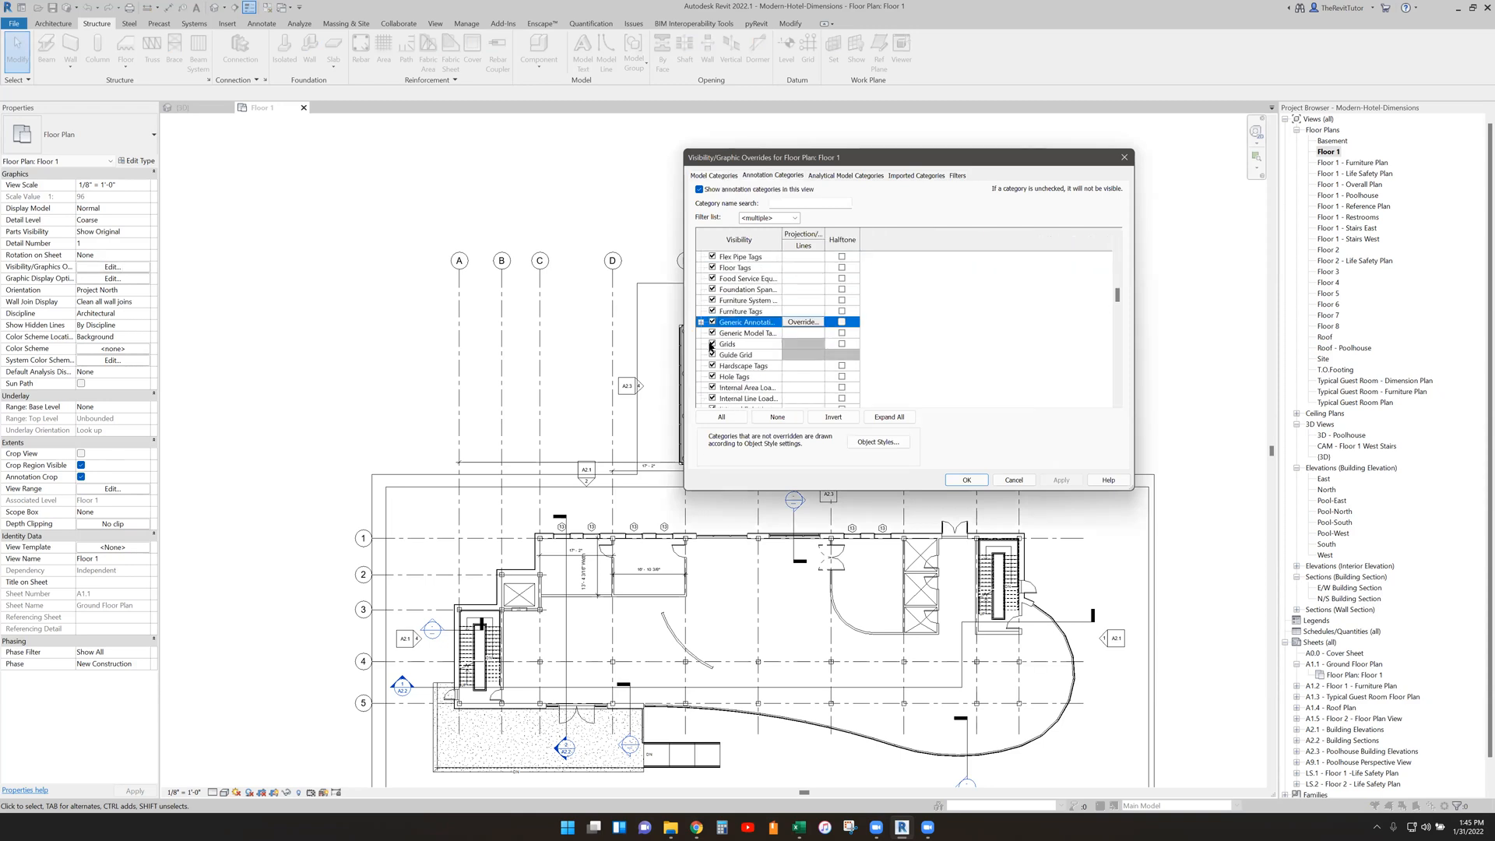
pyautogui.click(966, 479)
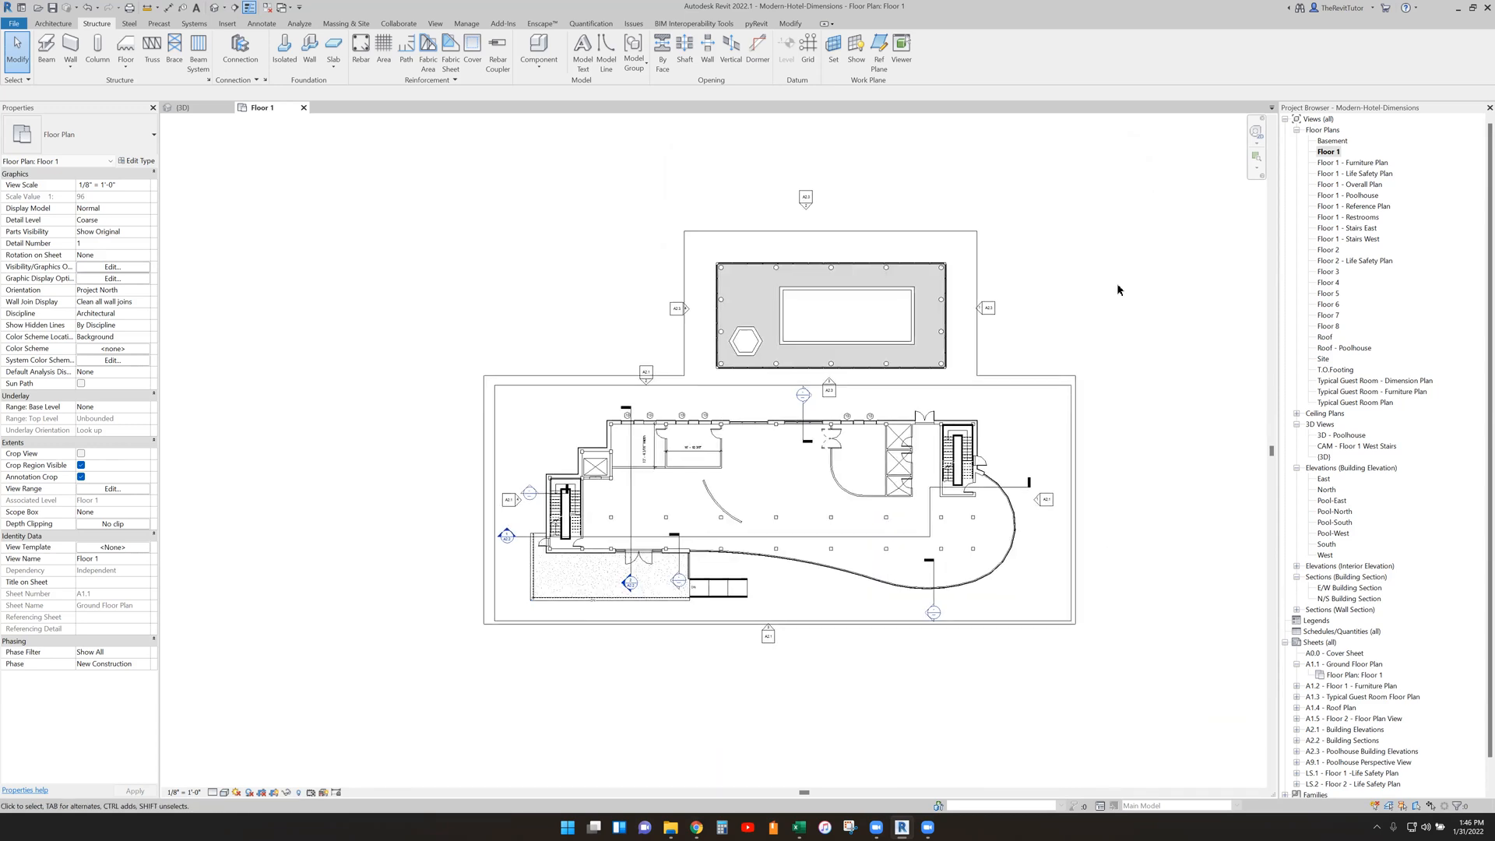
pyautogui.moveTo(658, 658)
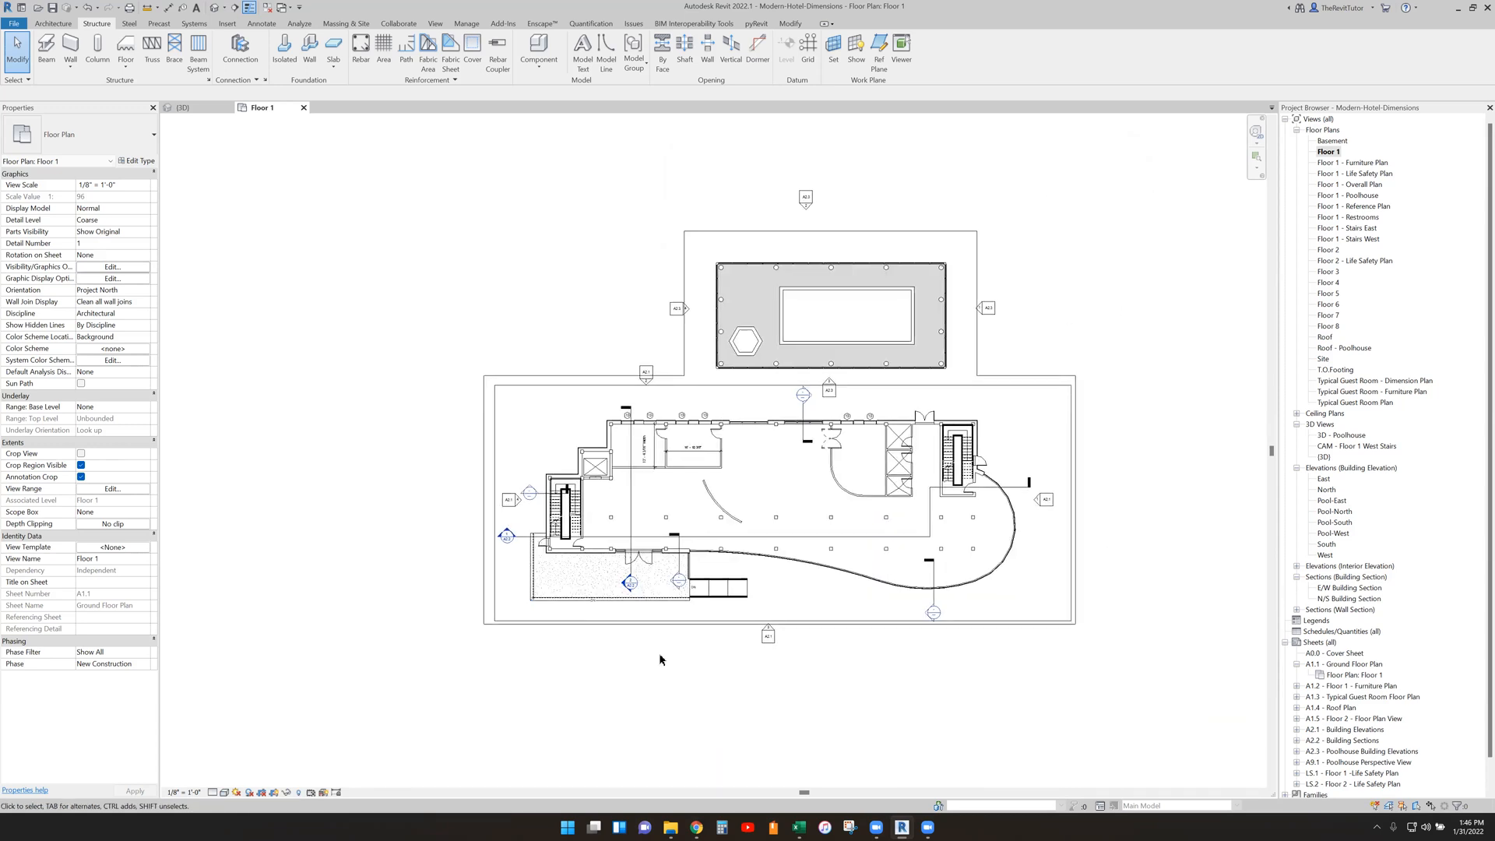
pyautogui.moveTo(1180, 447)
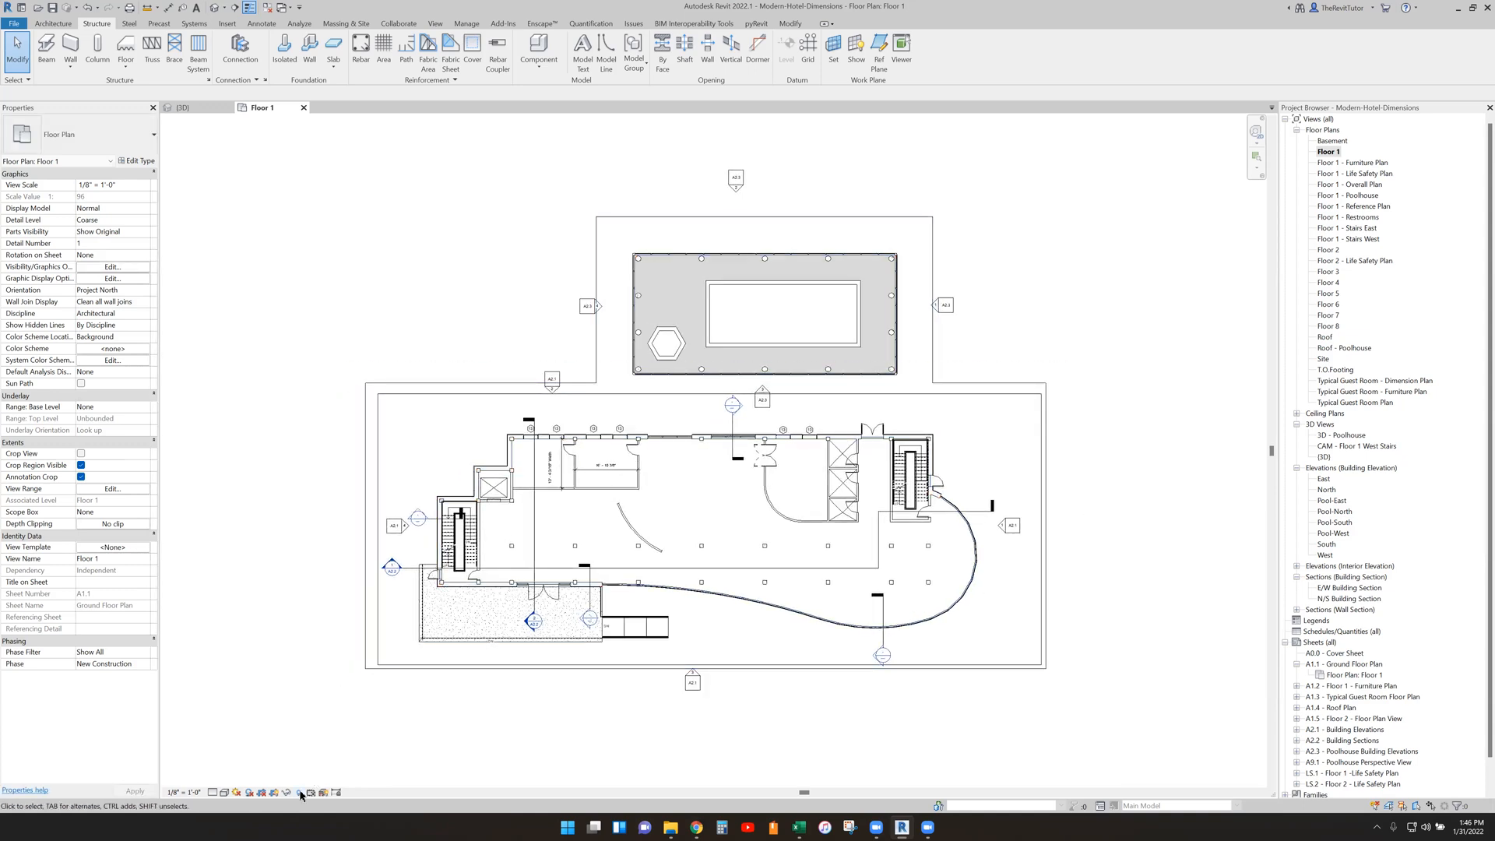
pyautogui.click(299, 792)
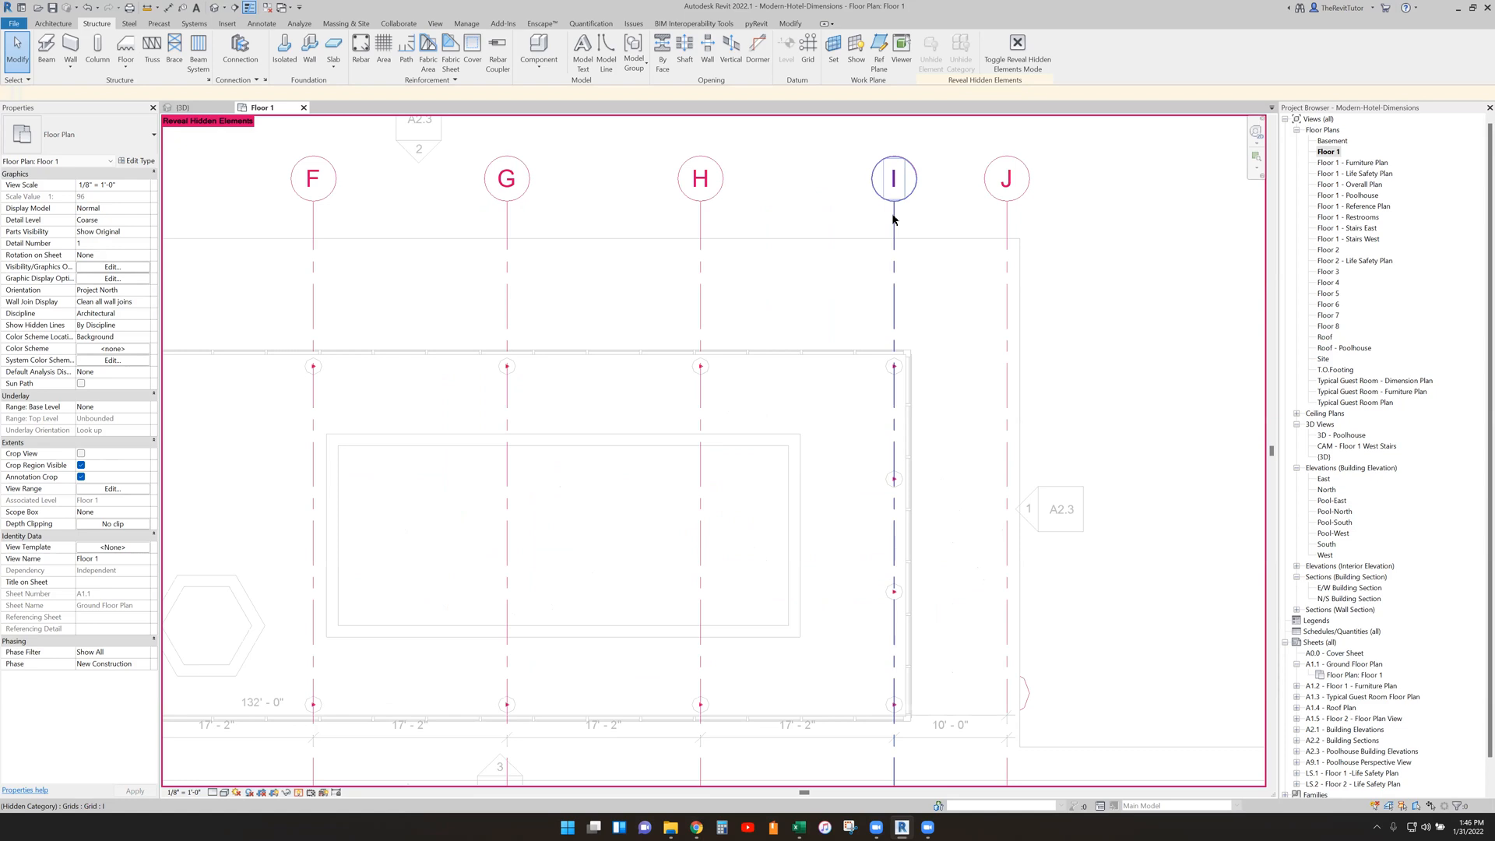
pyautogui.click(894, 178)
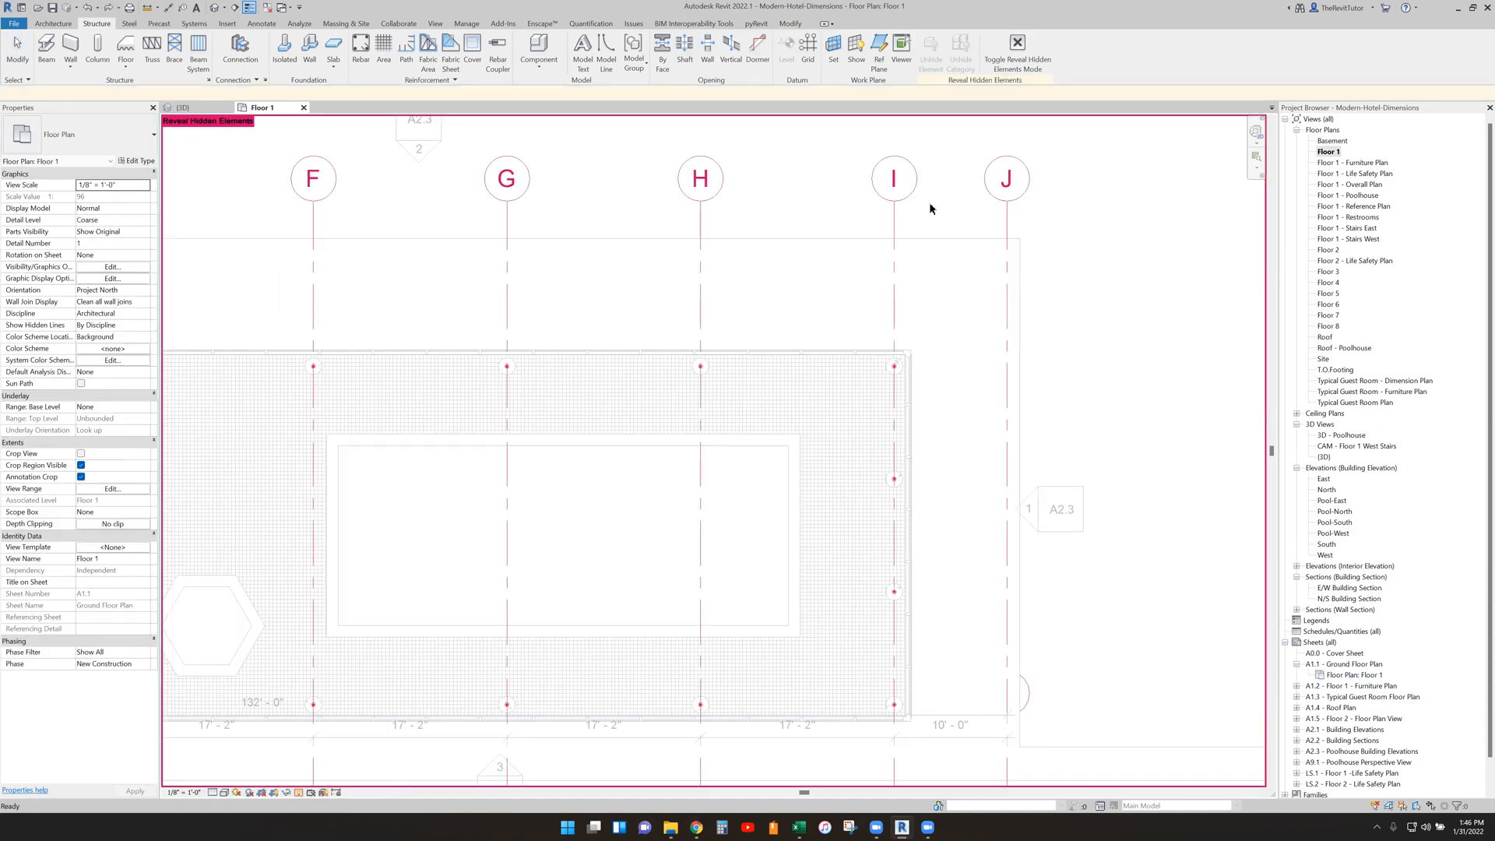
pyautogui.click(1016, 42)
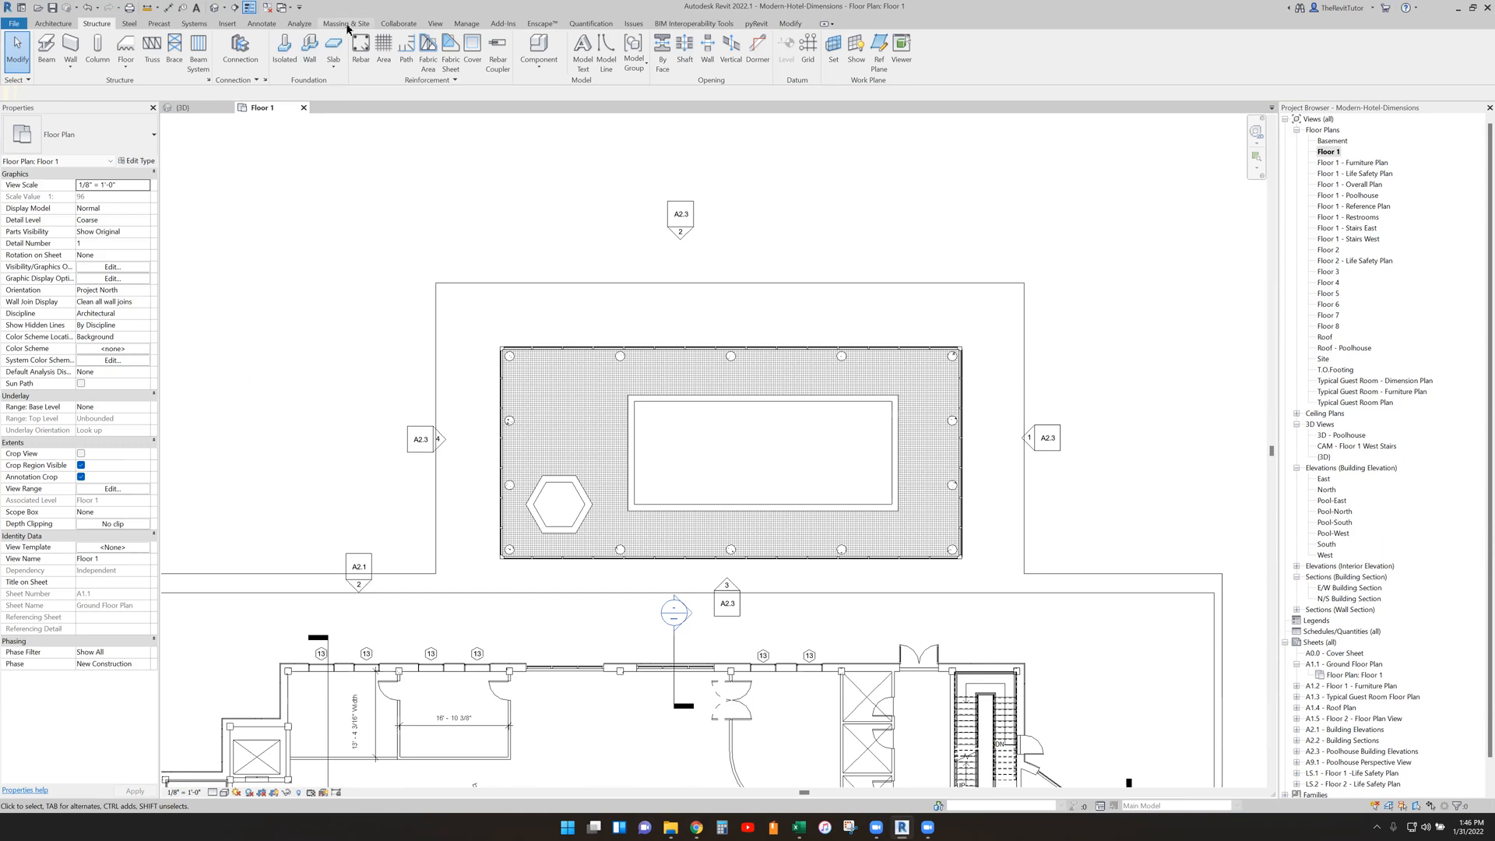
# Step: Turn Grids back on under Annotation Categories in Floor 1's Visibility/Graphics overrides
pyautogui.click(434, 24)
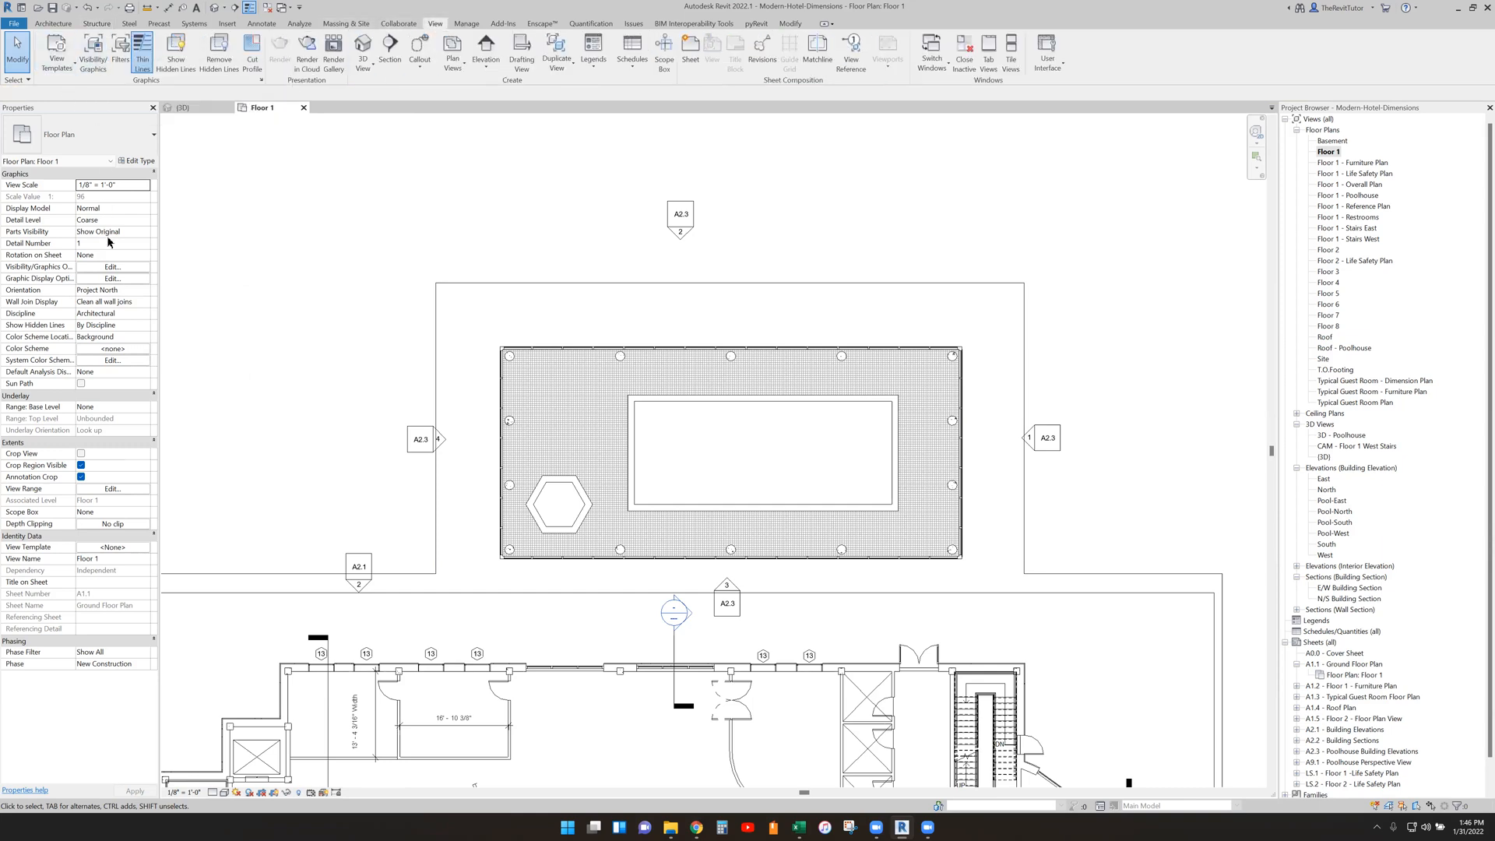
pyautogui.click(92, 53)
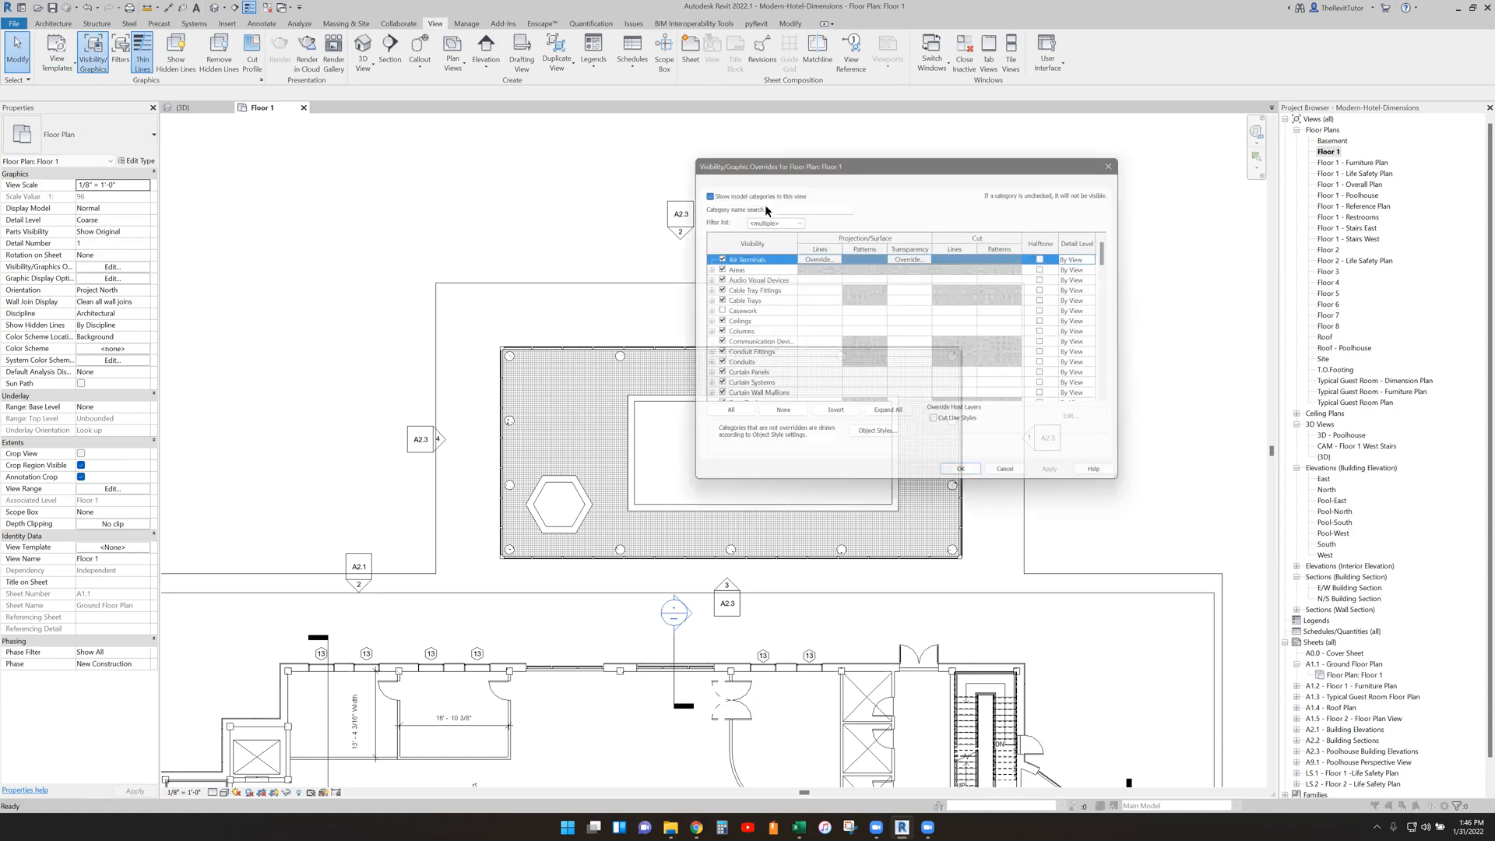
pyautogui.click(772, 176)
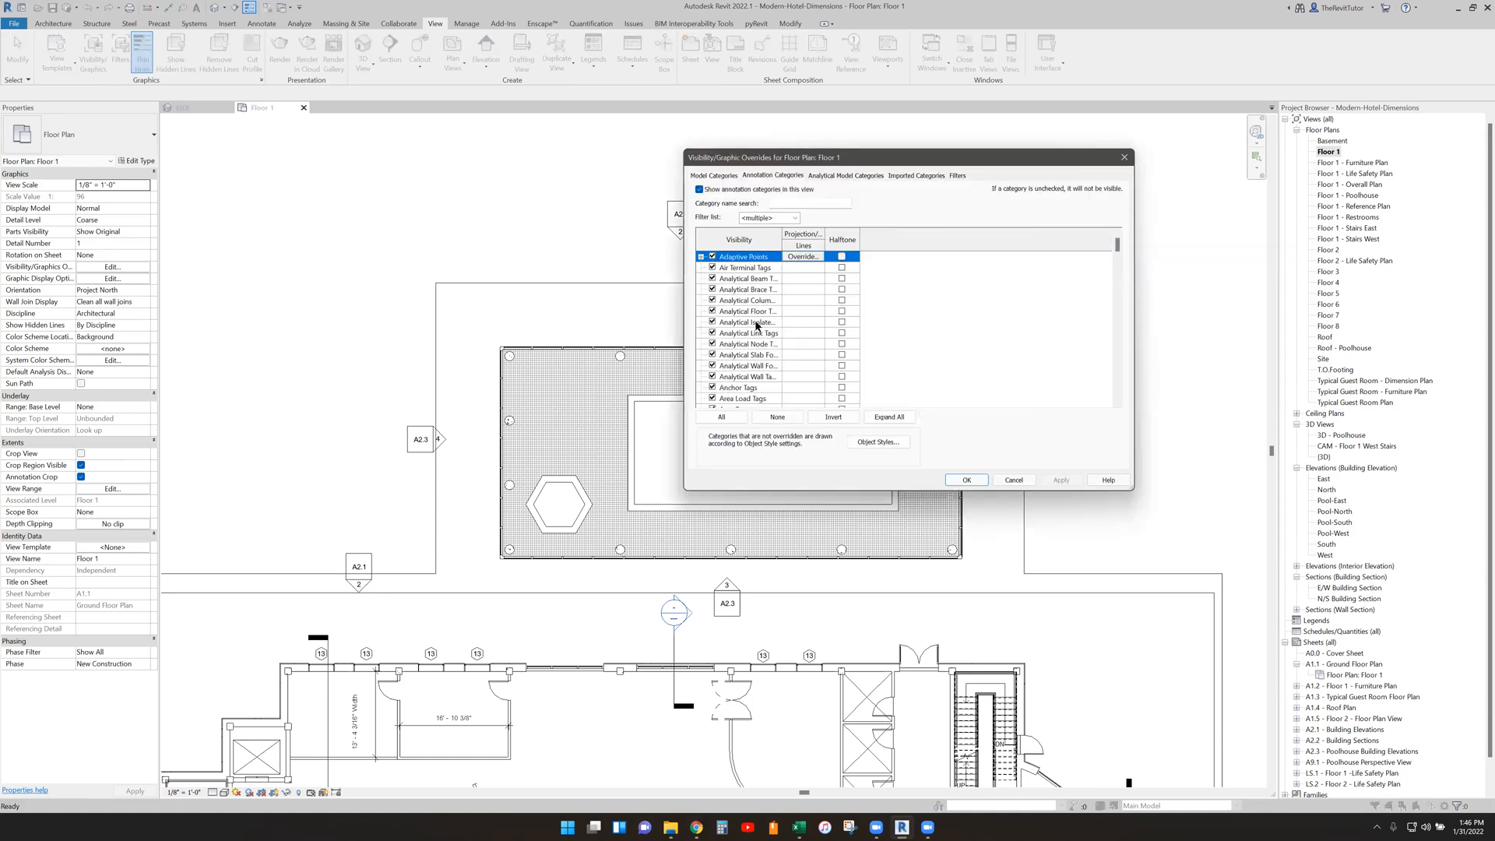
pyautogui.click(749, 322)
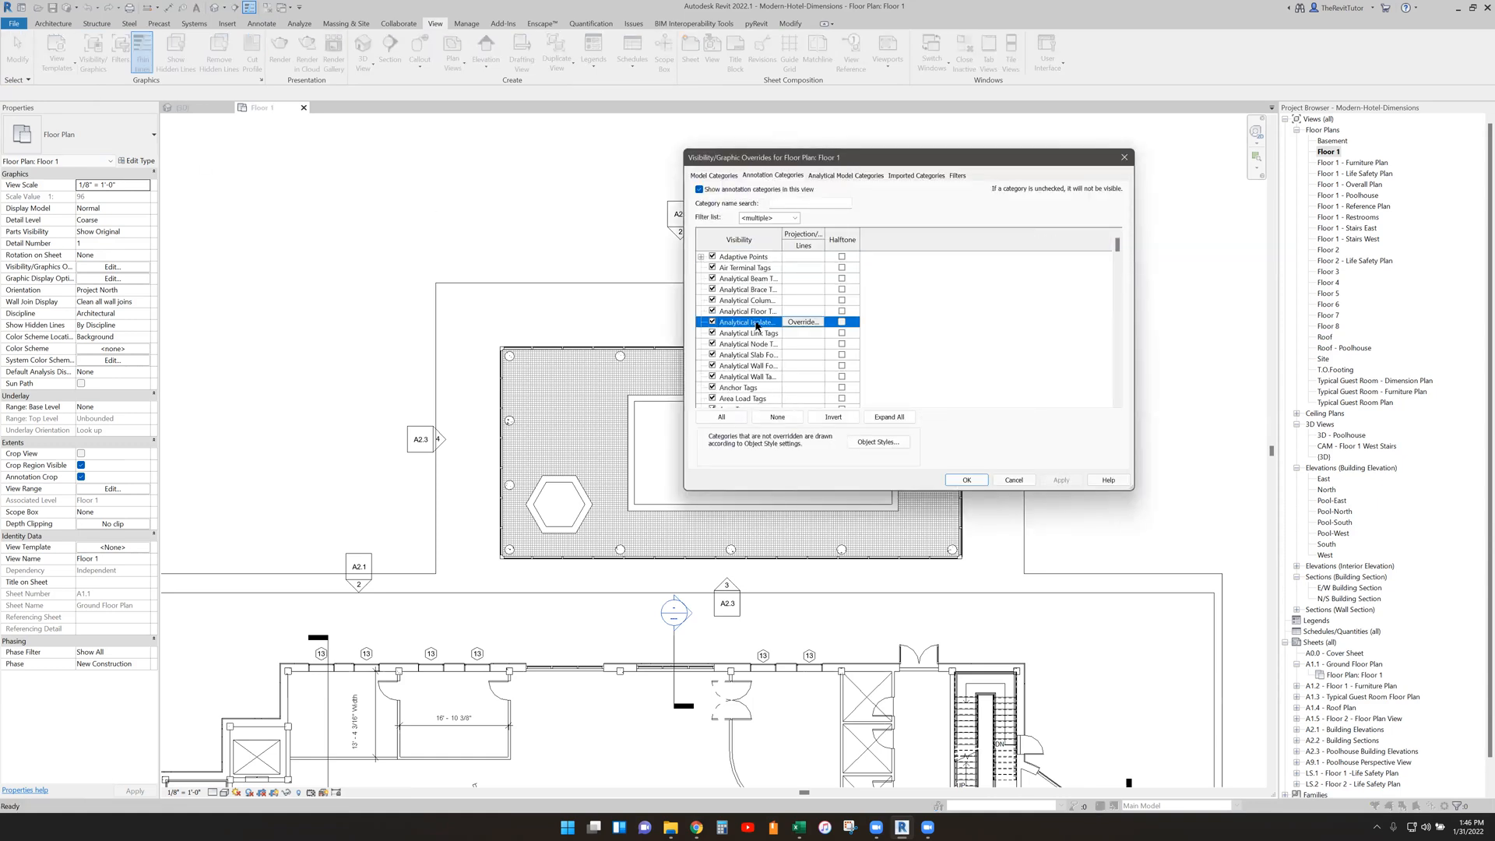
pyautogui.scroll(-3)
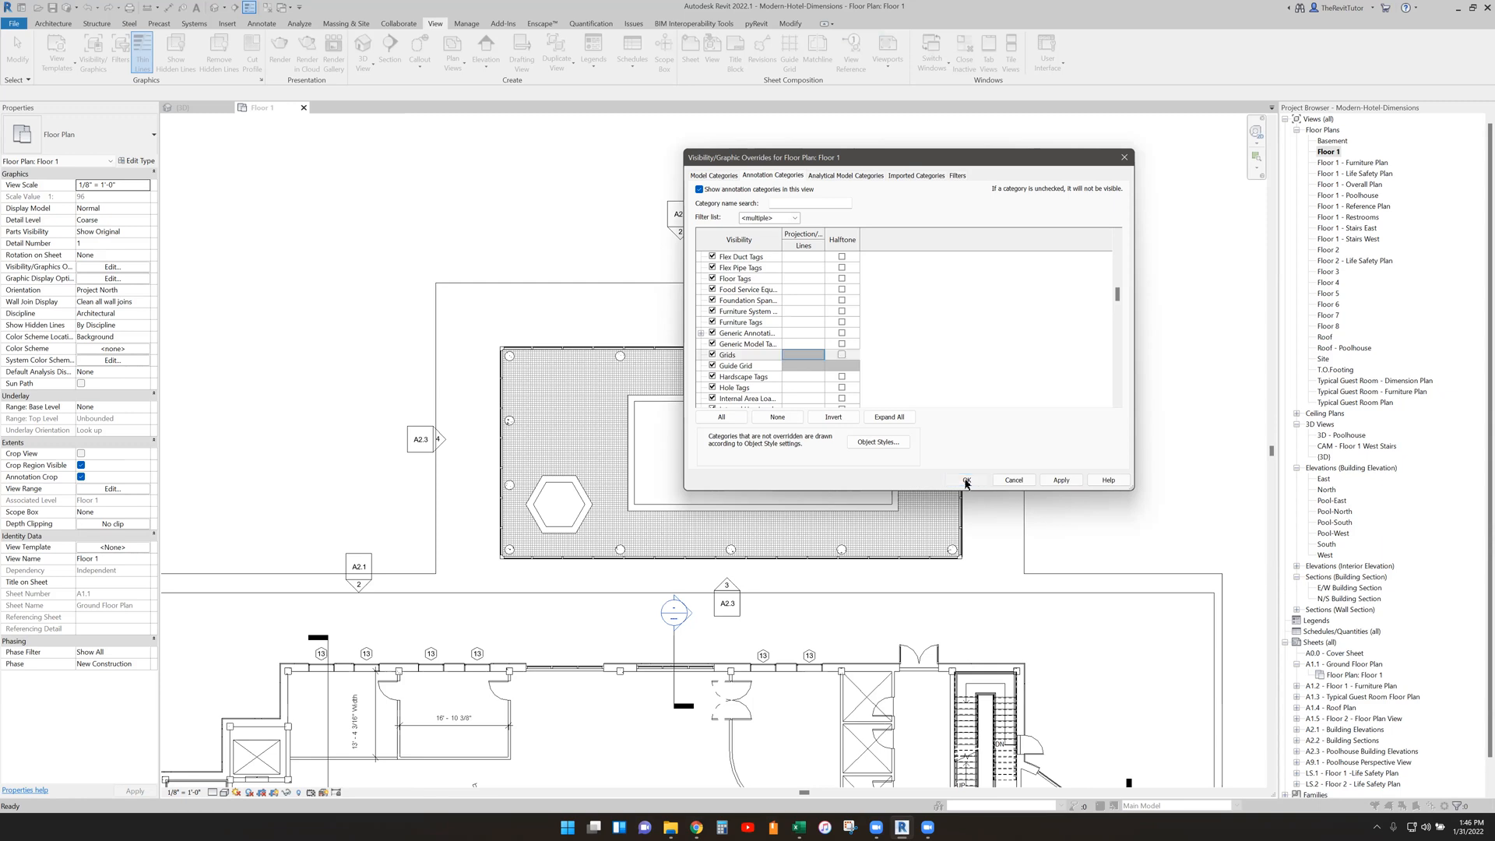
pyautogui.click(965, 479)
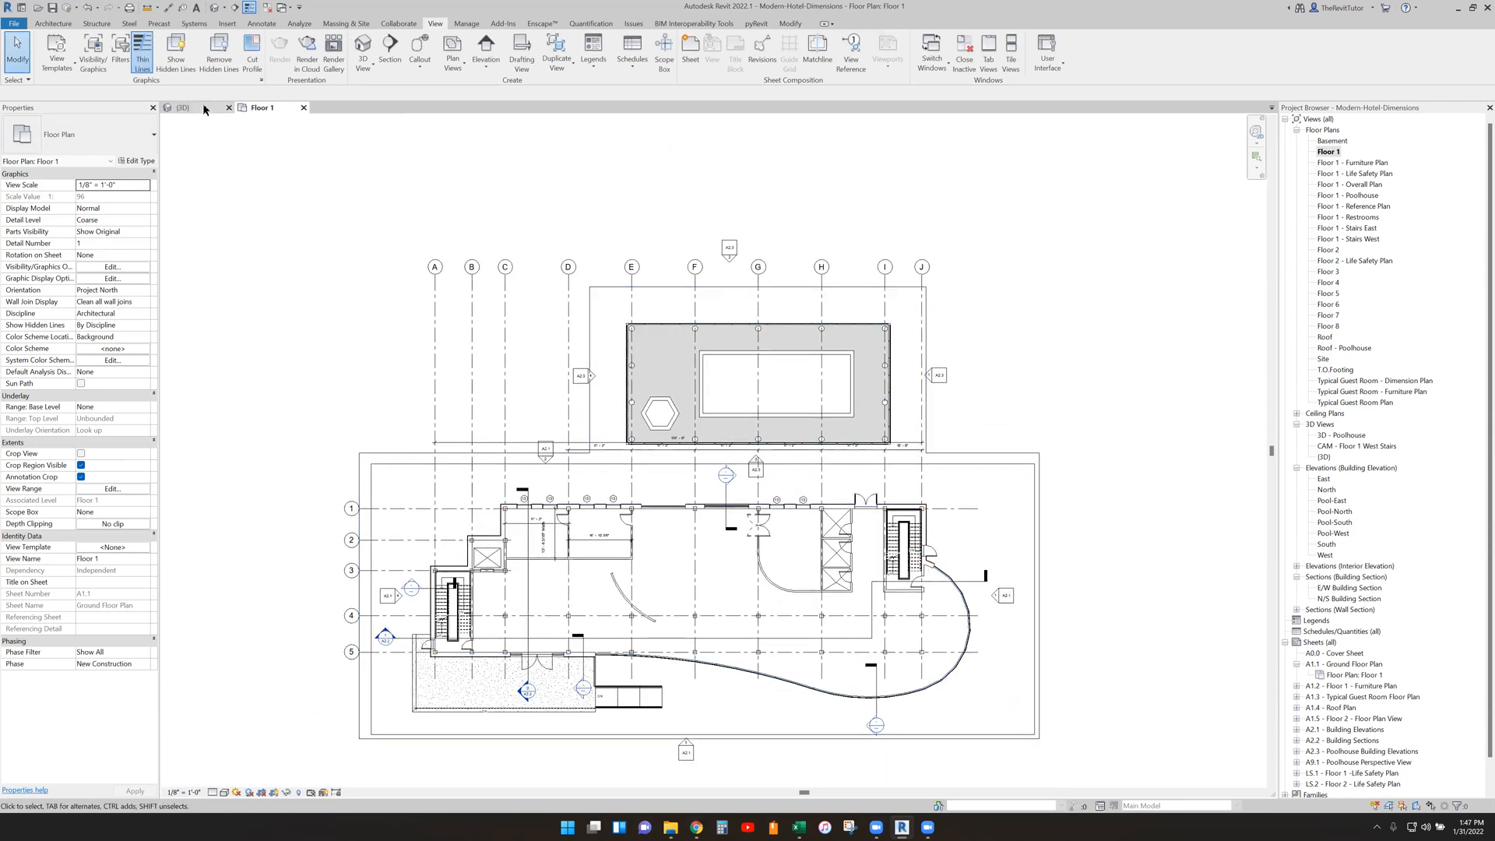
# Step: Switch back to the {3D} view and orbit around the building
pyautogui.click(180, 107)
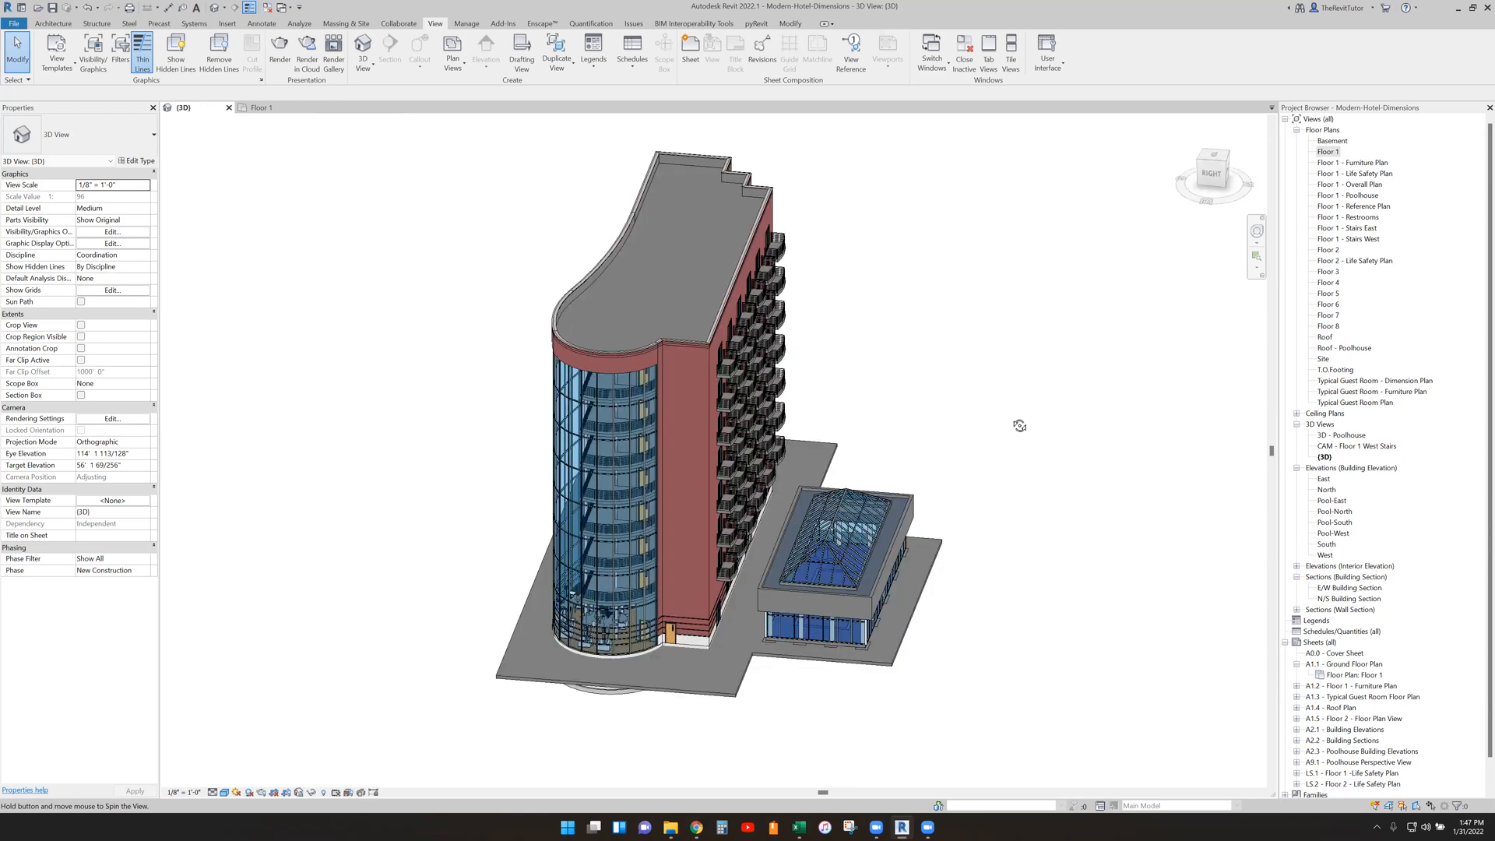
pyautogui.moveTo(1018, 427); pyautogui.dragTo(978, 299)
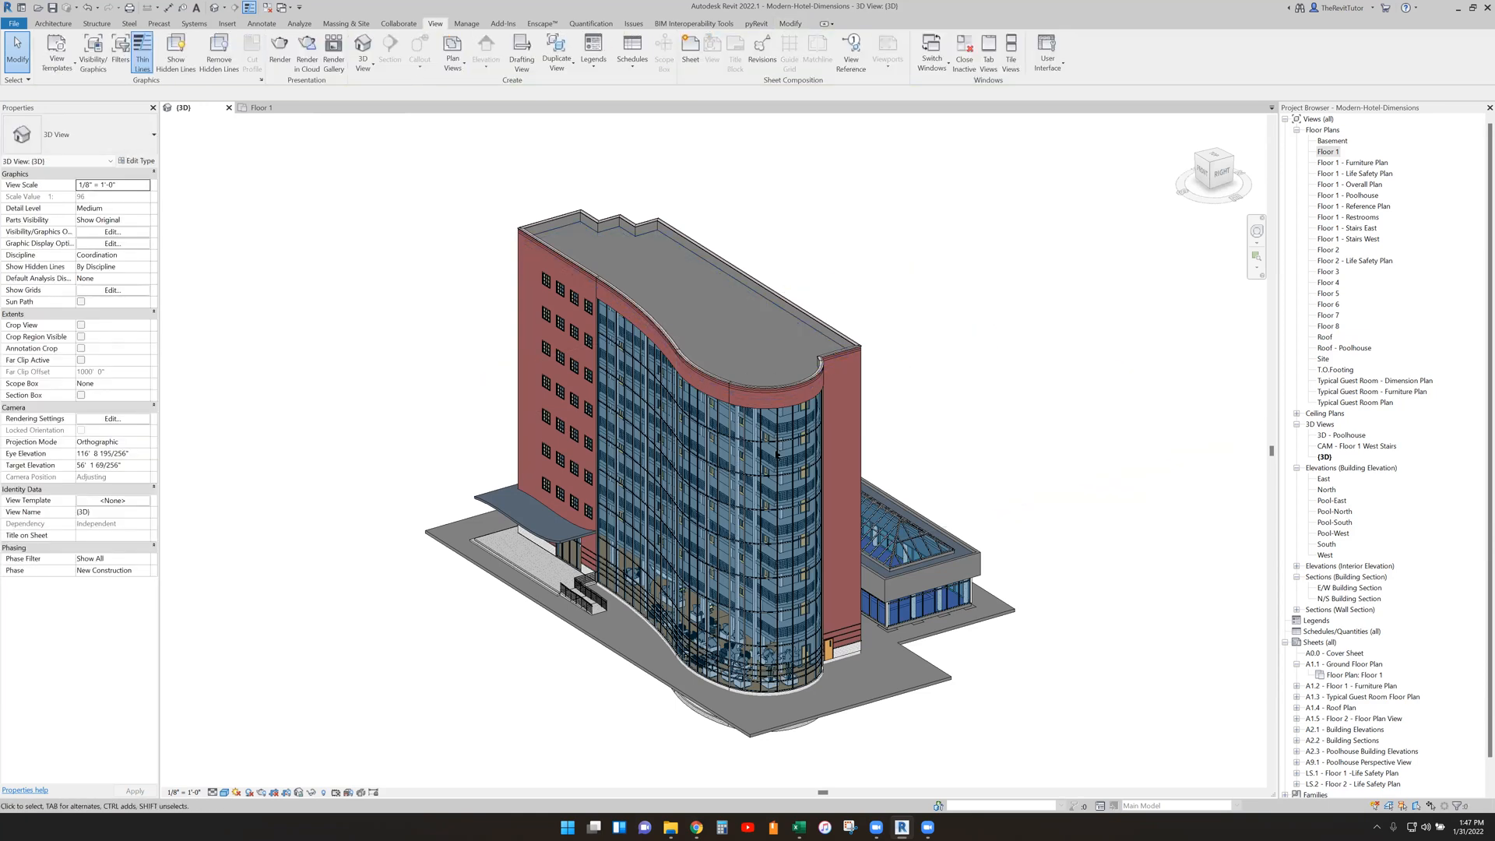
pyautogui.moveTo(319, 274)
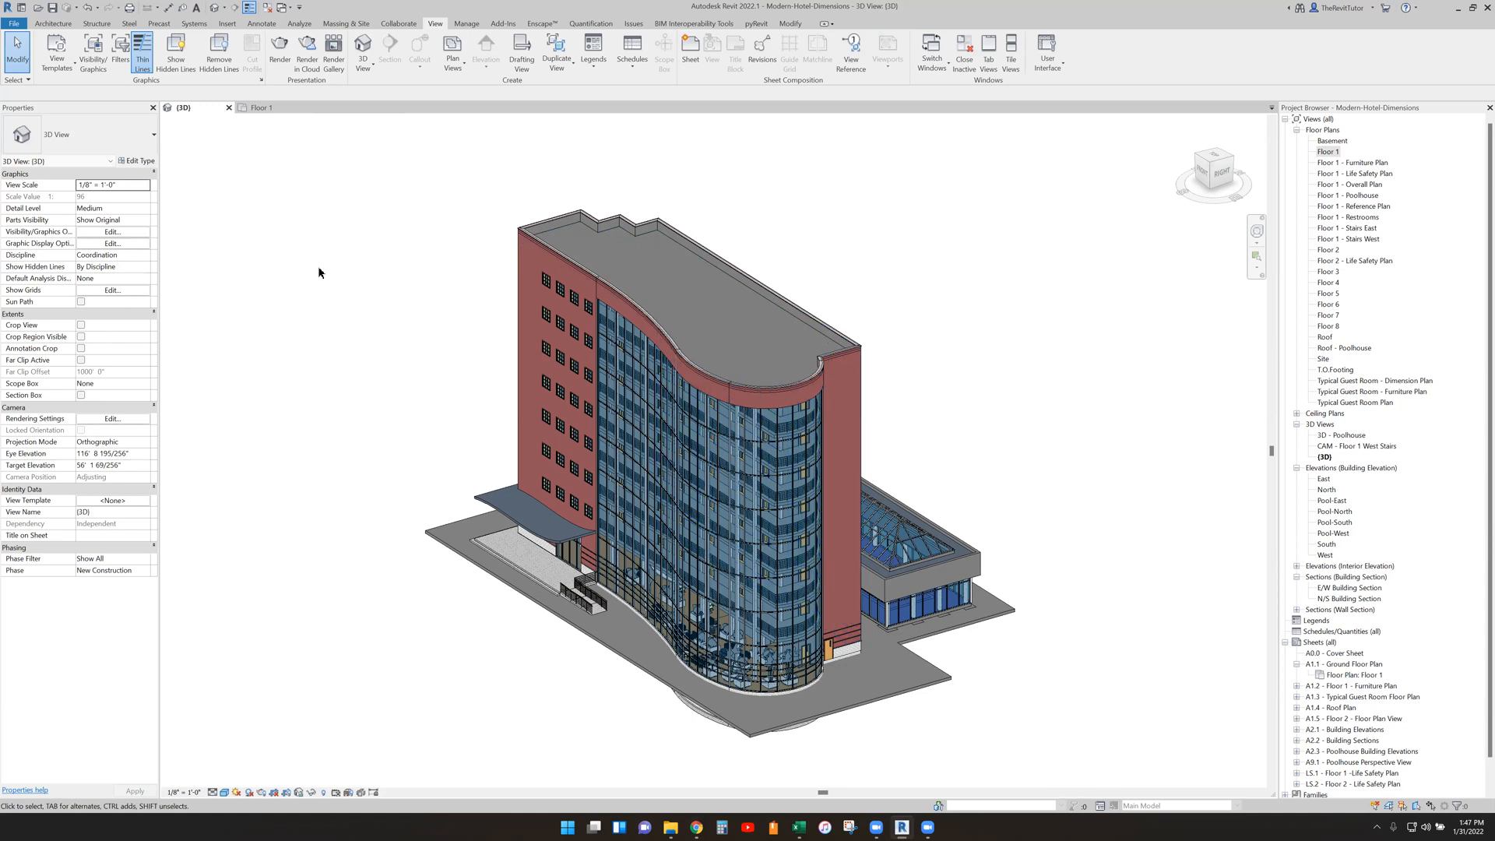
# Step: Review the category and Filters tabs in the 3D view's Visibility/Graphics overrides
pyautogui.click(112, 232)
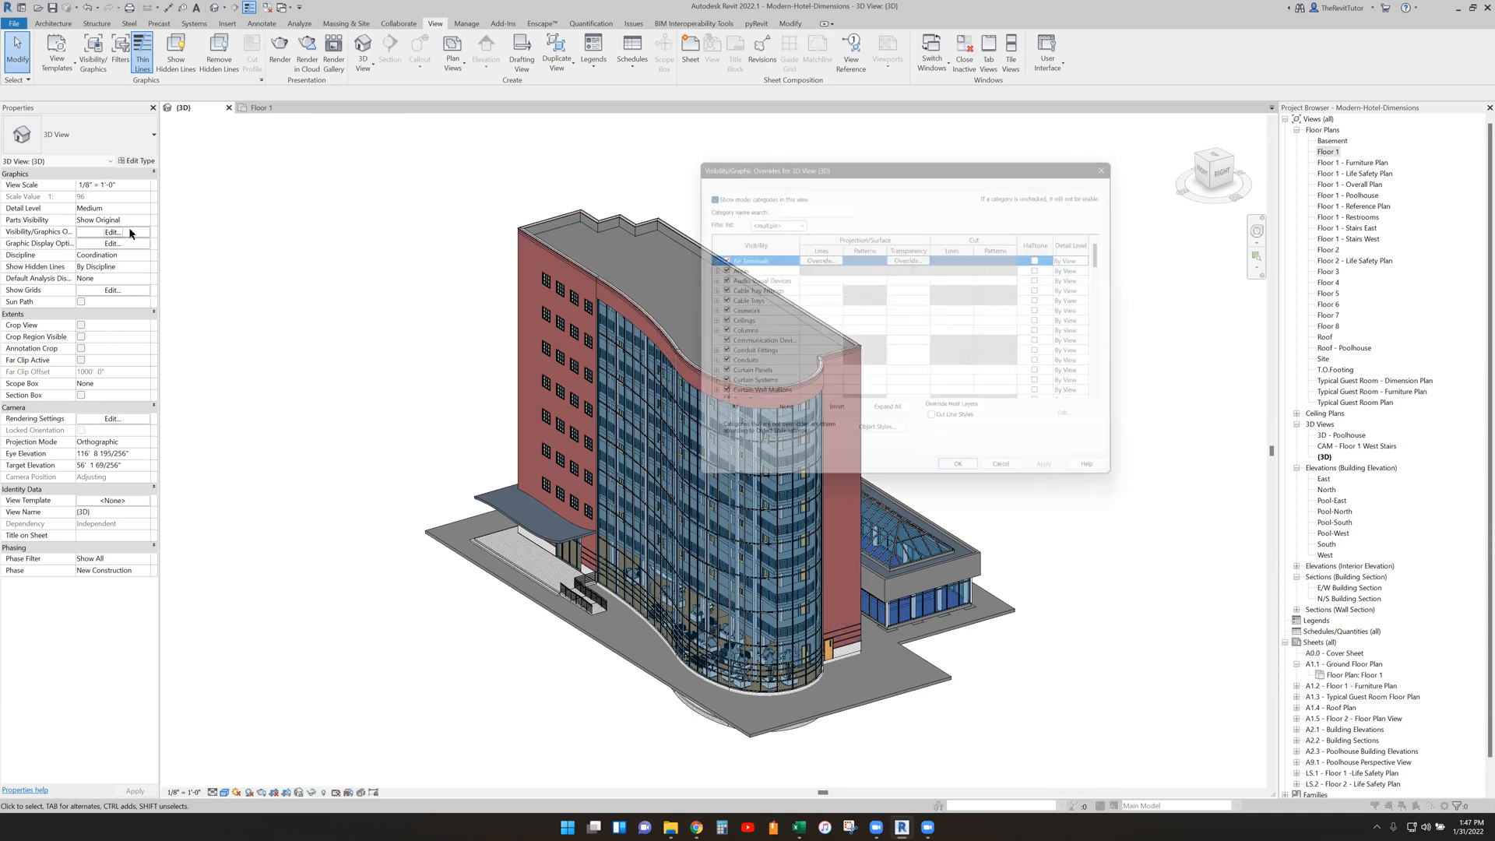
pyautogui.click(761, 176)
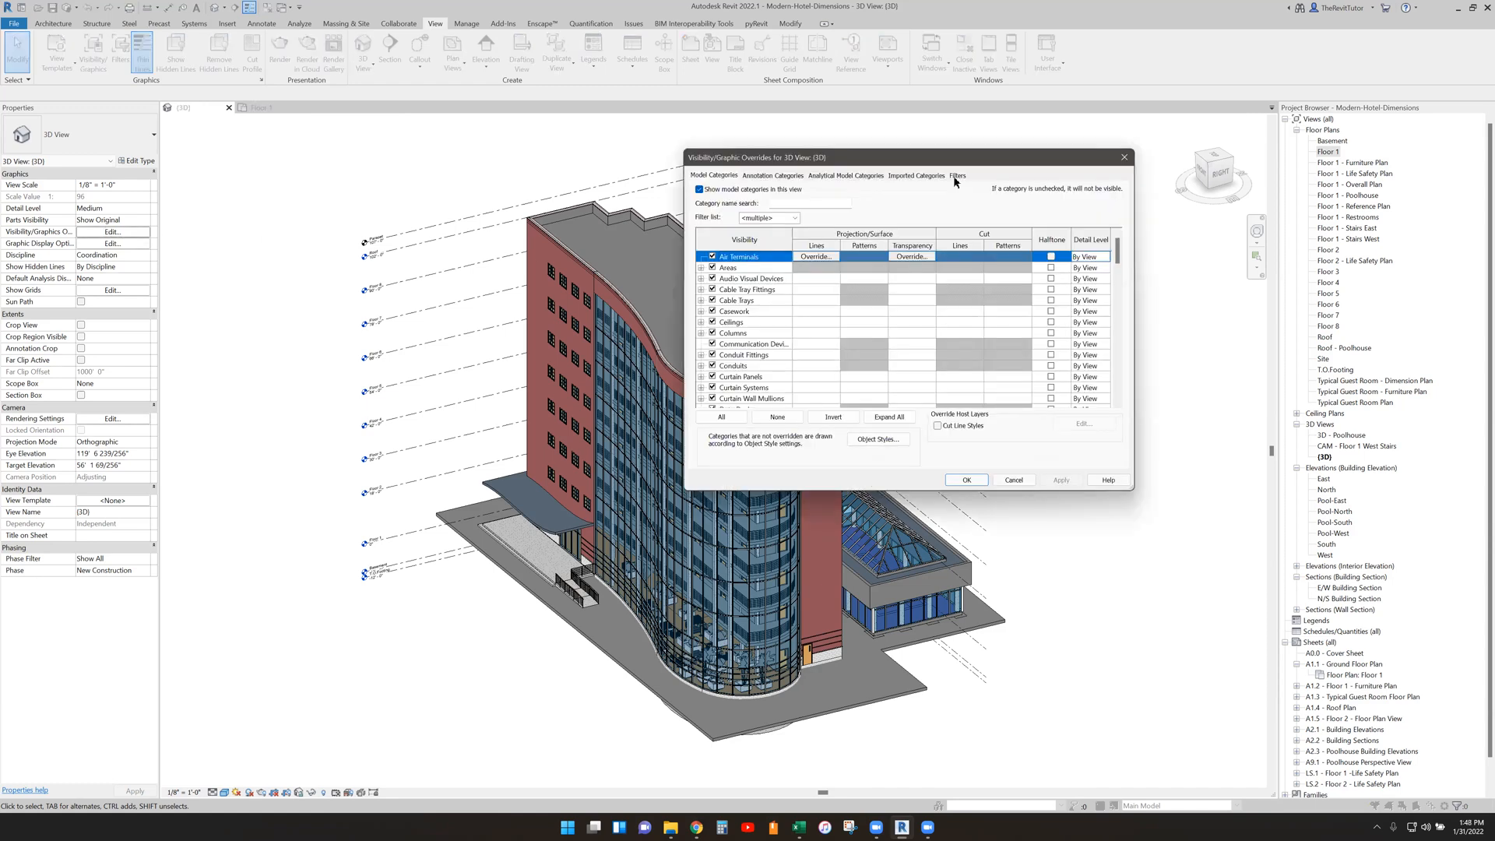
pyautogui.click(773, 176)
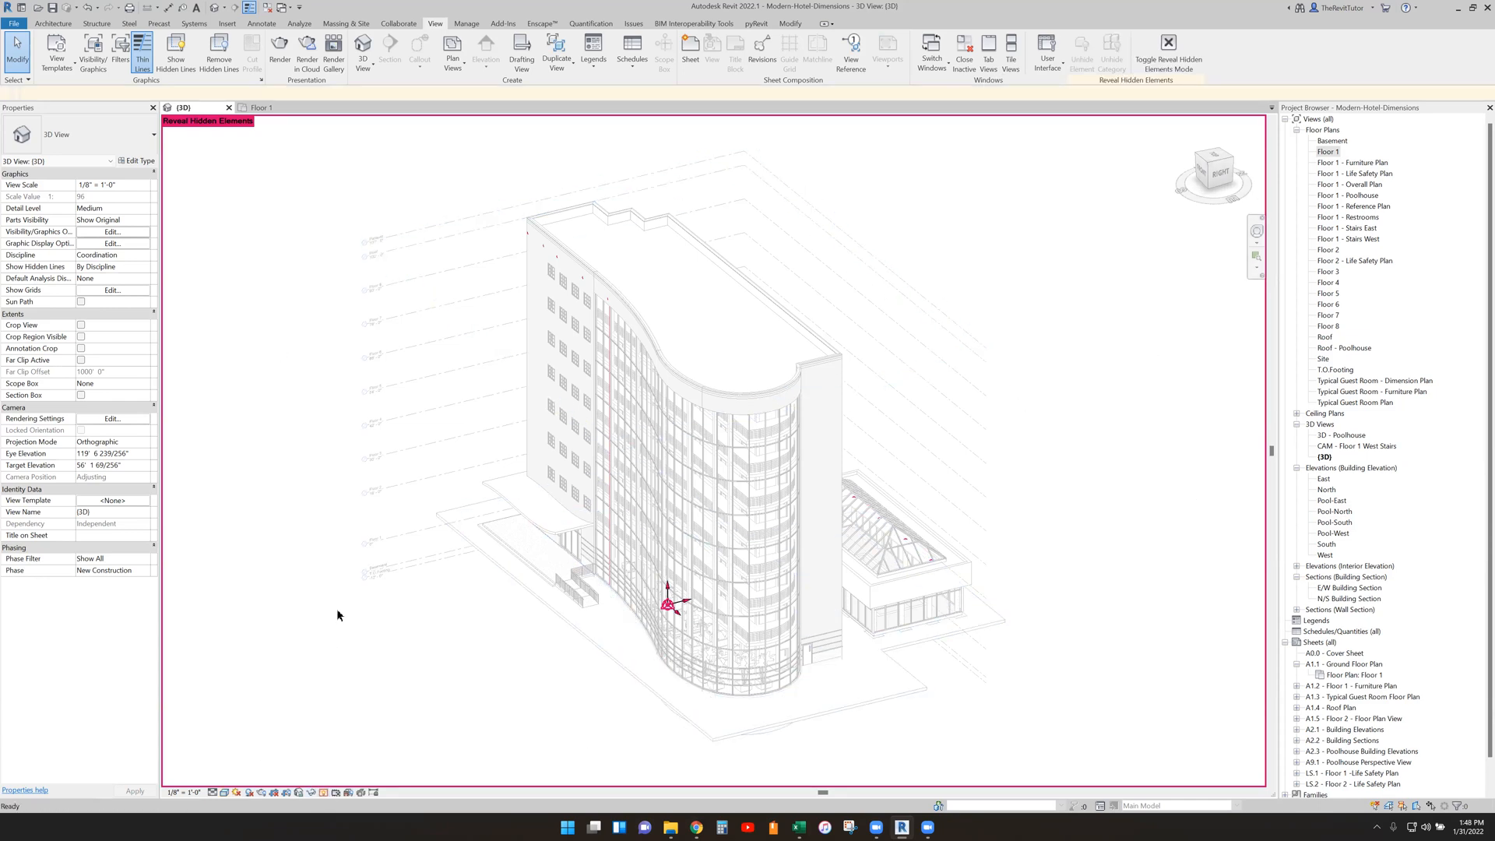
pyautogui.click(1166, 41)
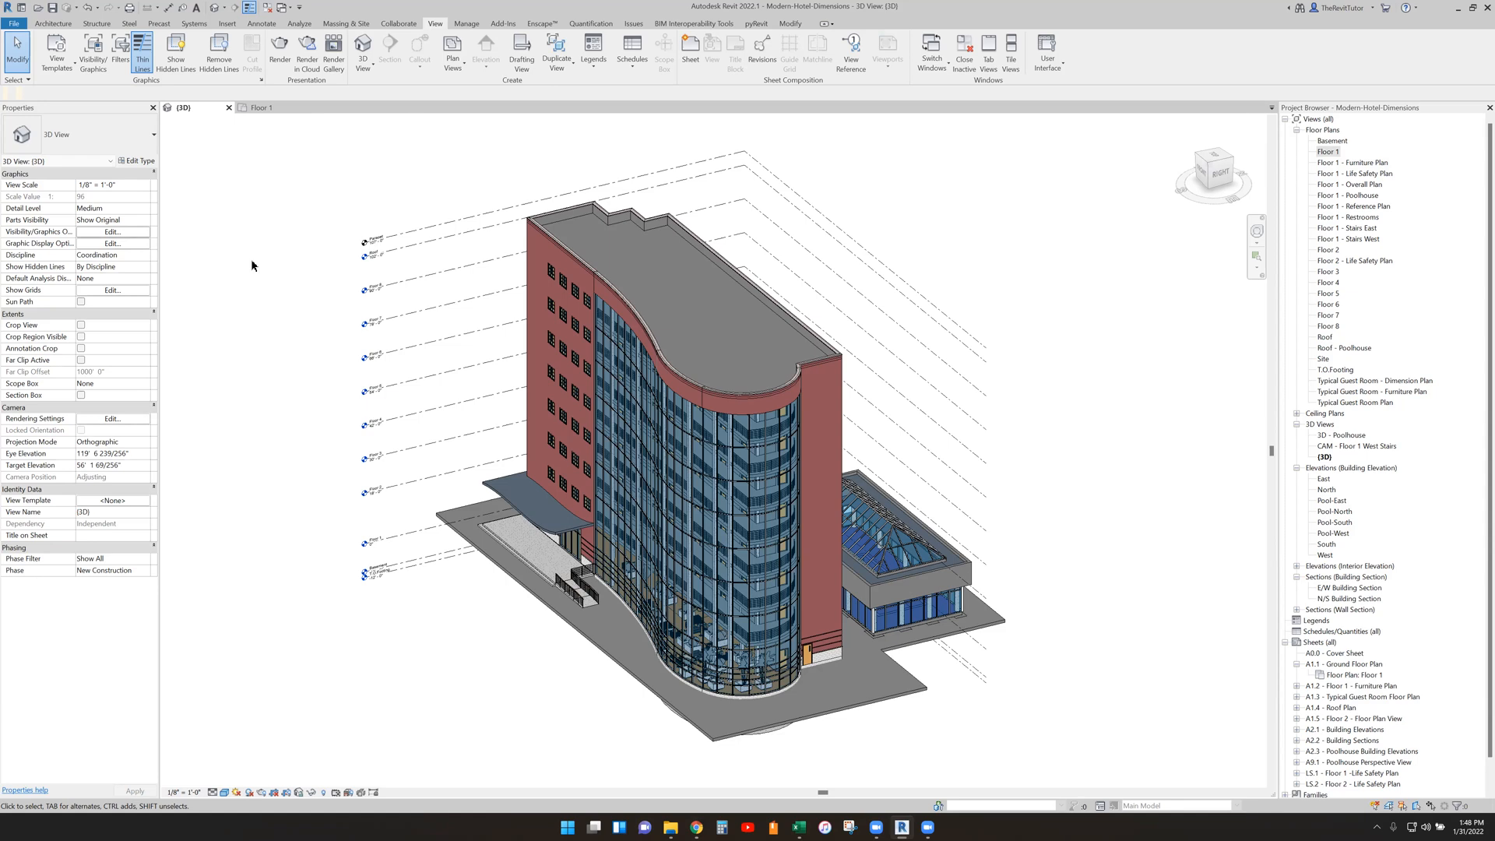
pyautogui.moveTo(253, 264)
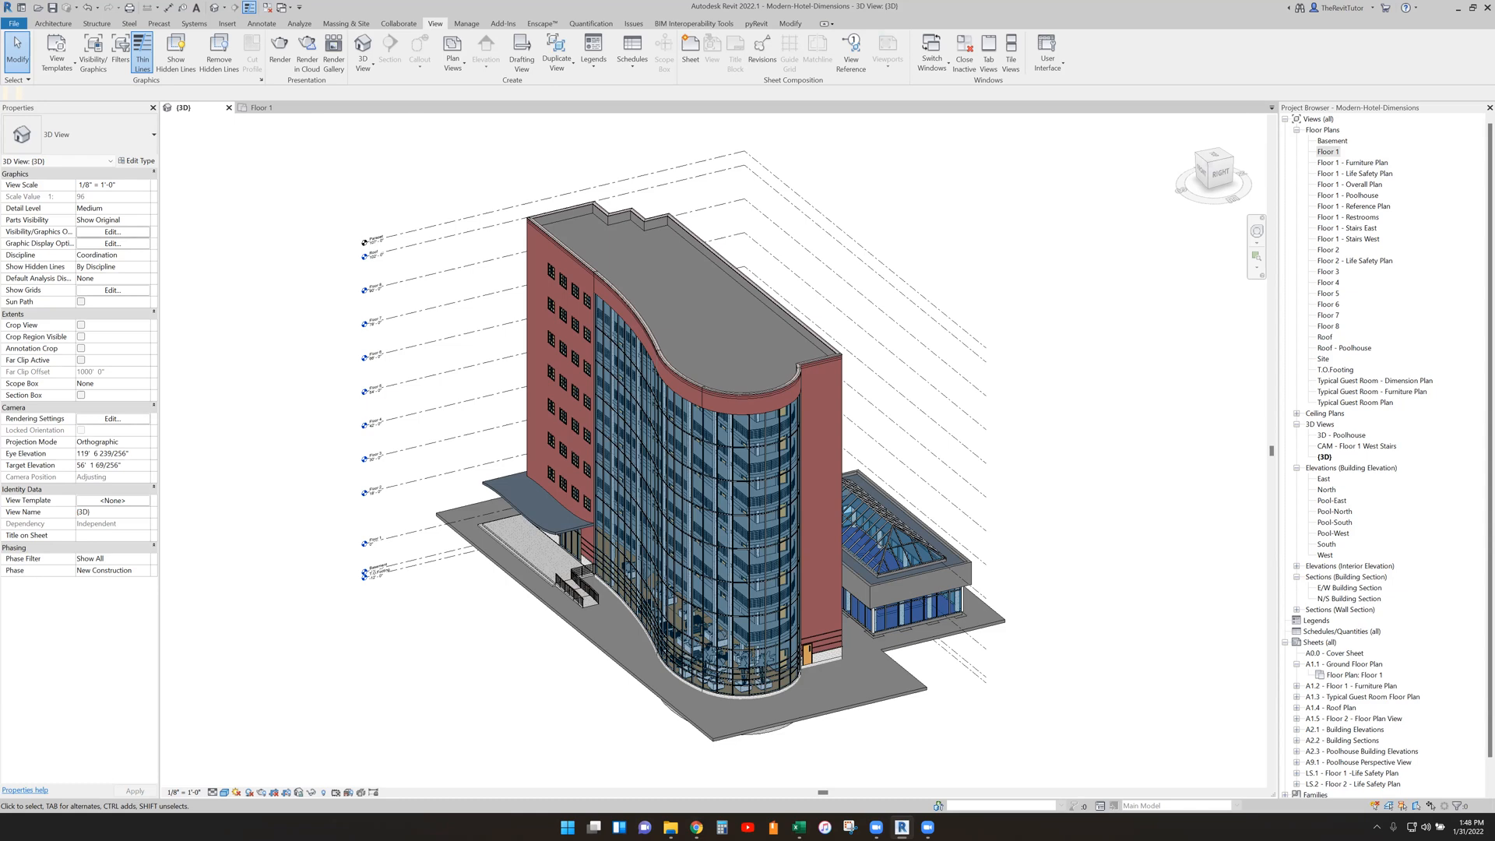
pyautogui.moveTo(952, 511)
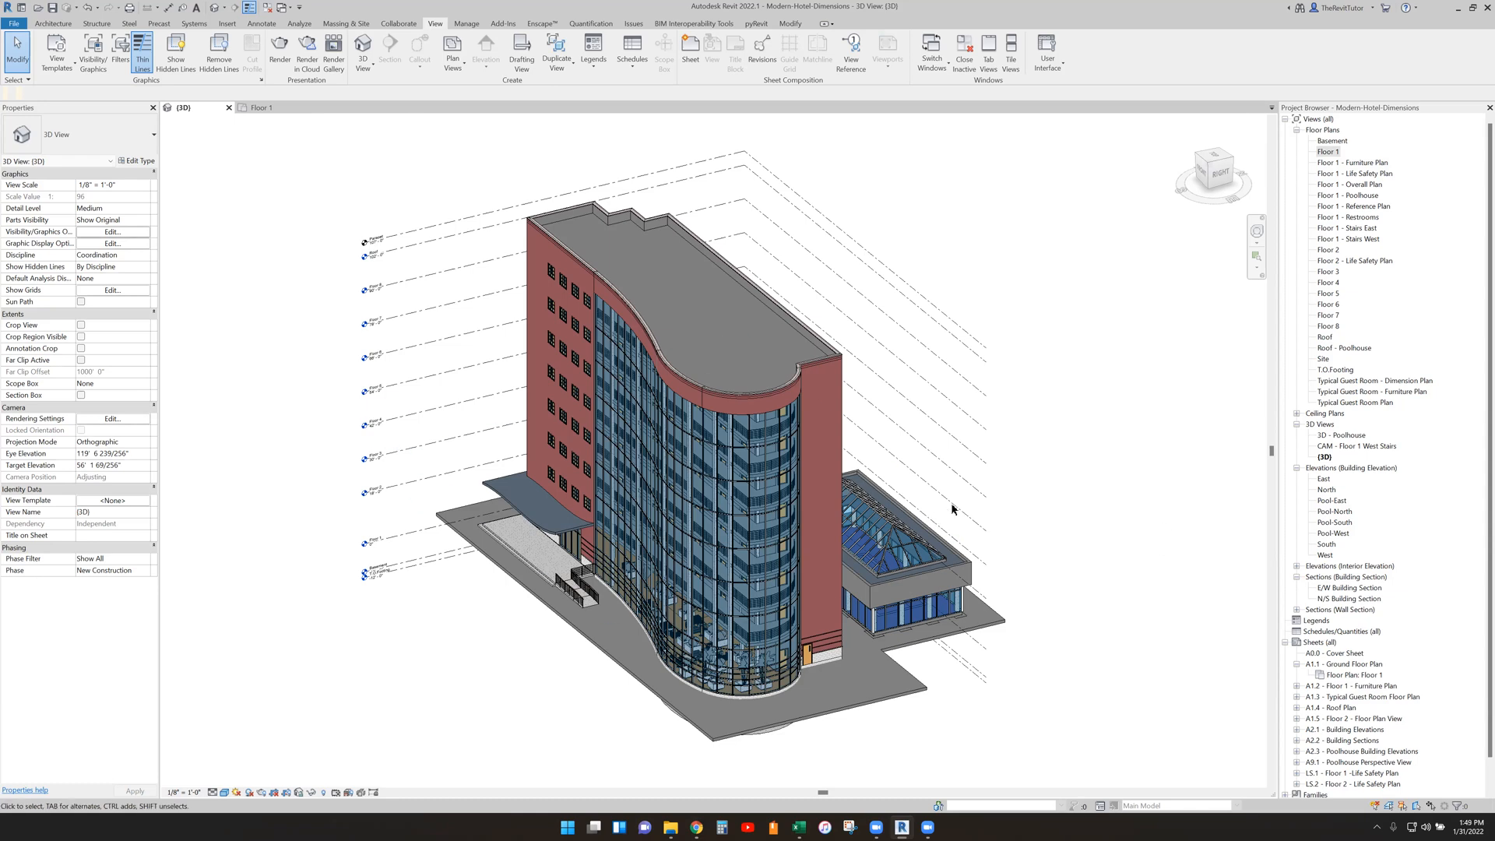
pyautogui.moveTo(283, 397)
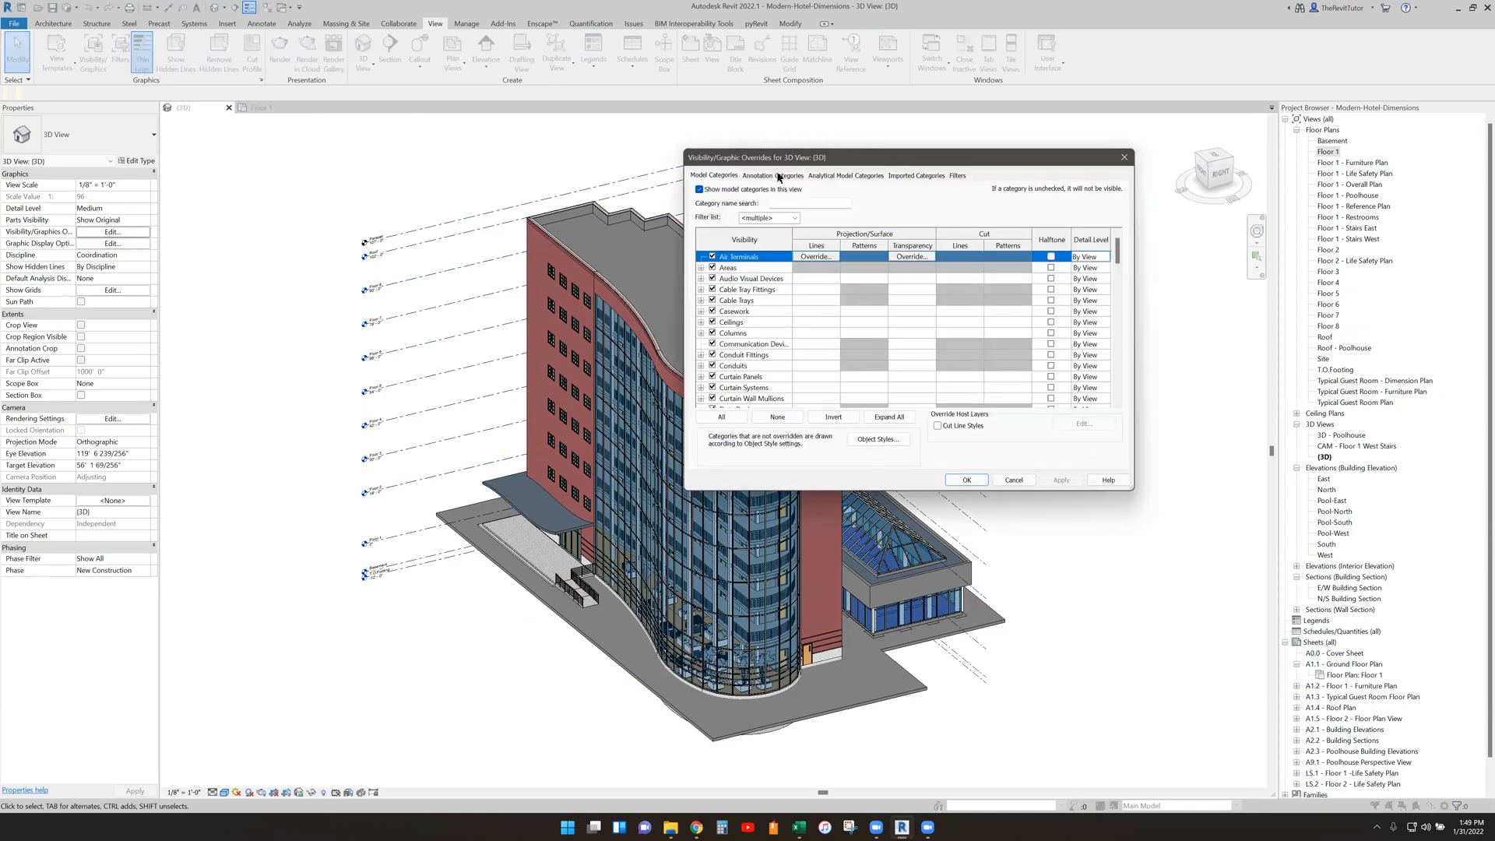
# Step: Confirm Grids is ticked under Annotation Categories and close the Visibility/Graphics dialog
pyautogui.click(773, 176)
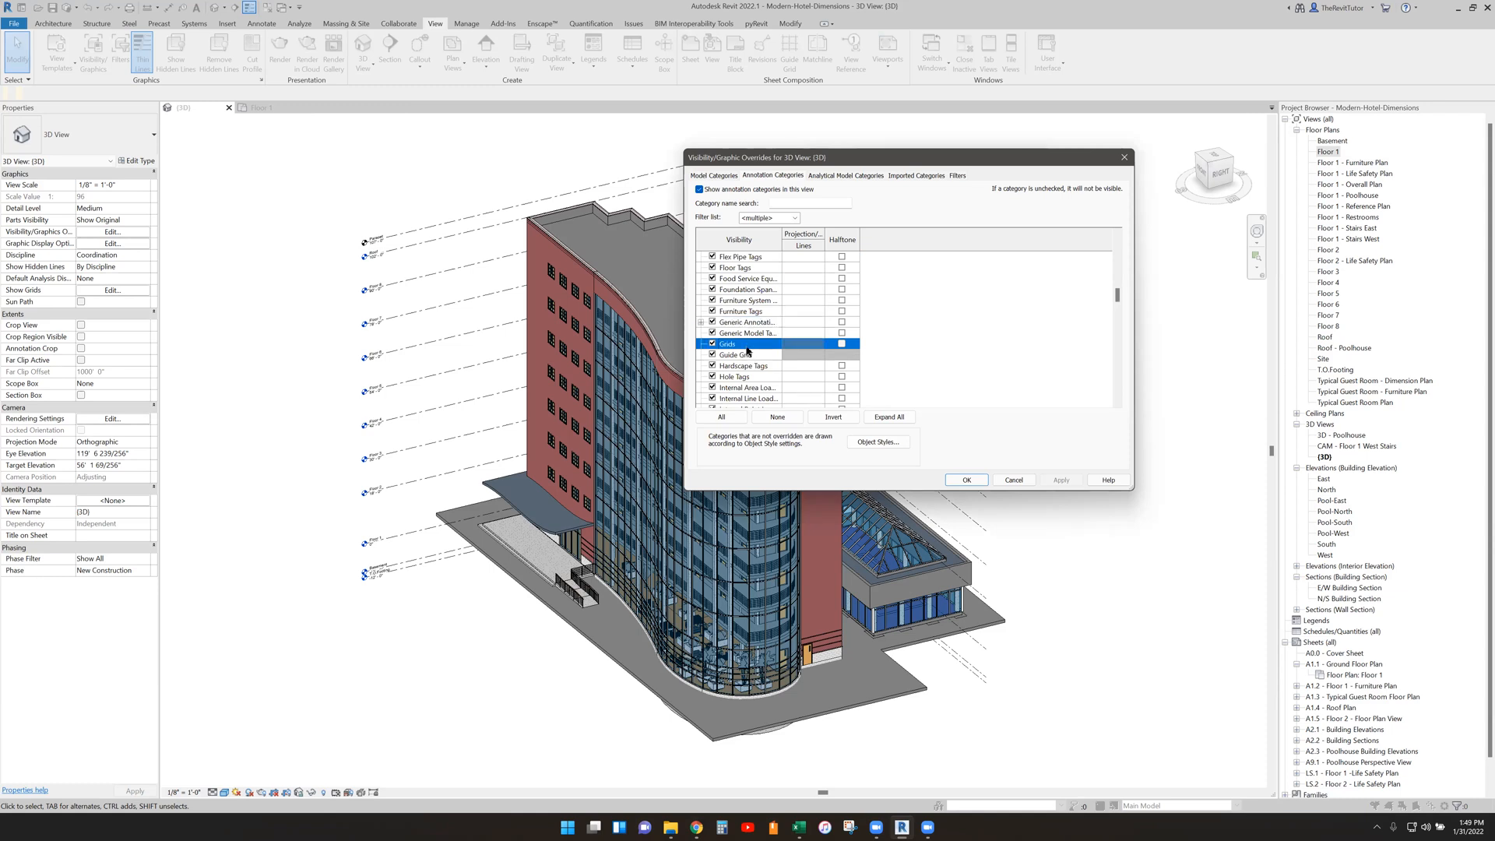
pyautogui.click(957, 176)
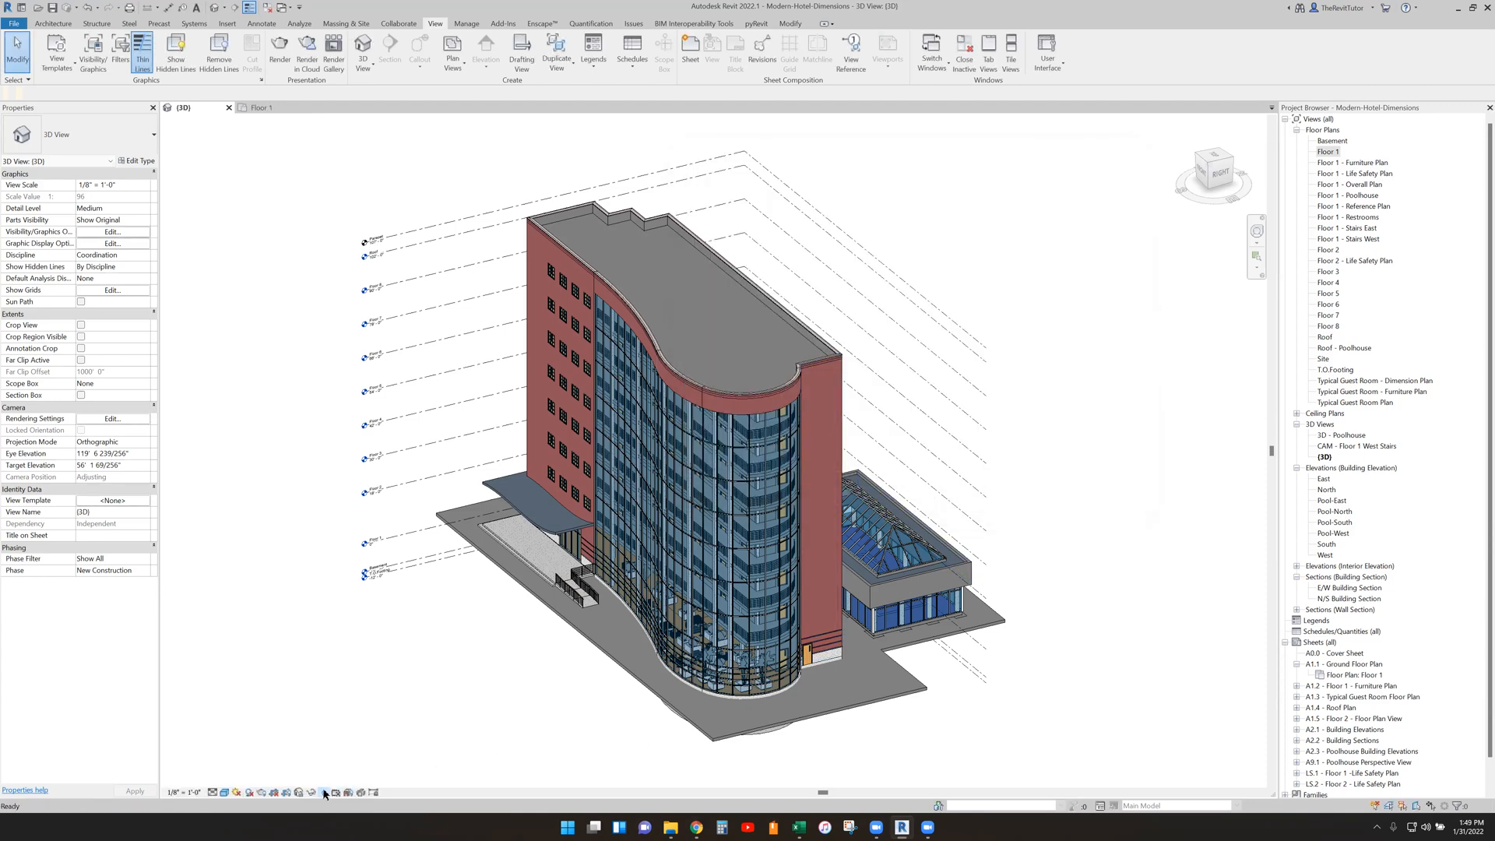
# Step: Toggle Reveal Hidden Elements on and back off in the 3D view
pyautogui.click(323, 792)
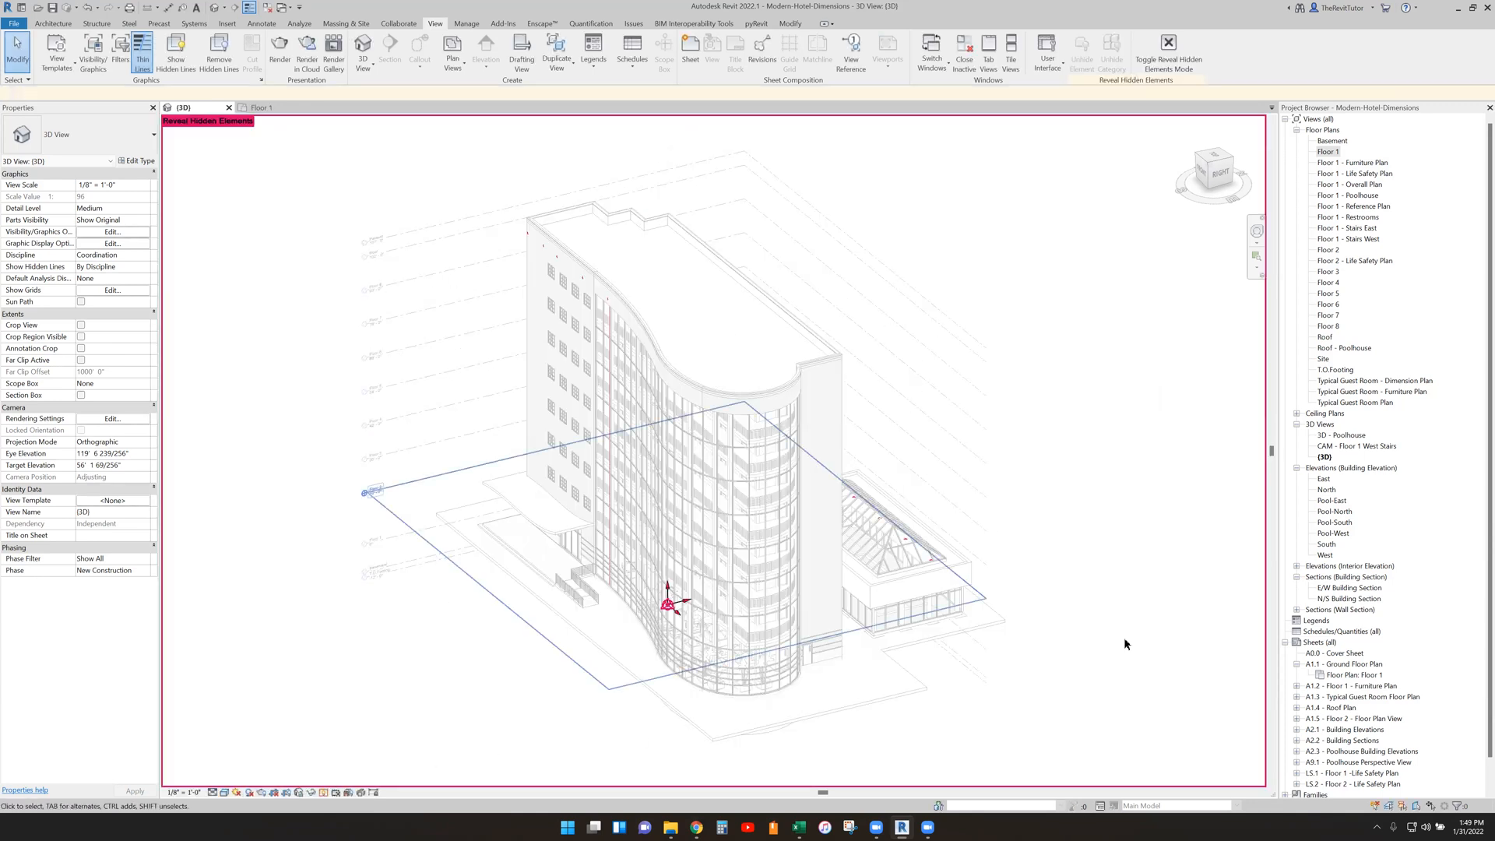
pyautogui.click(1167, 44)
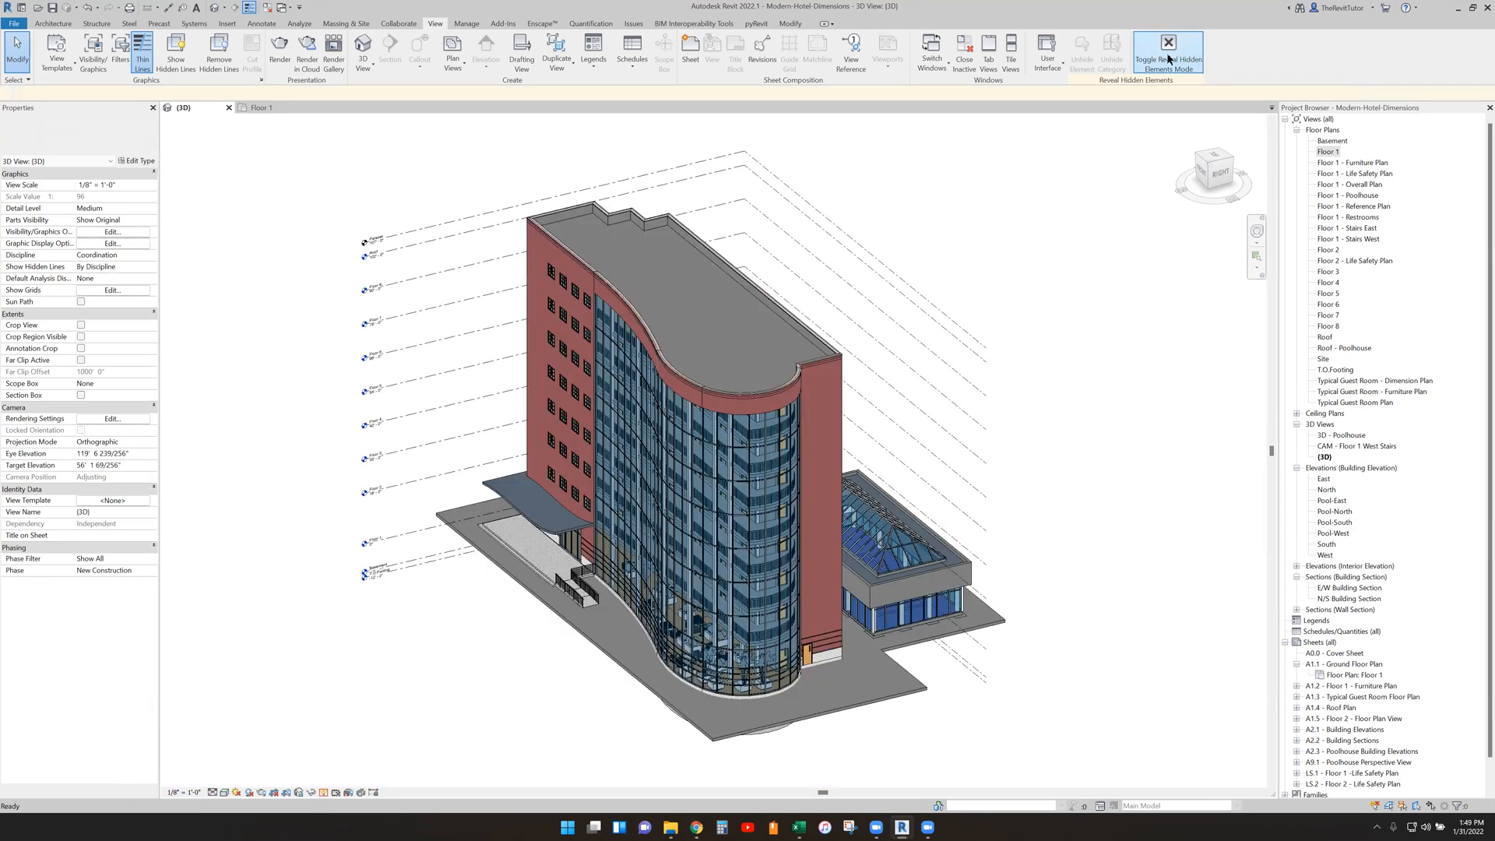
pyautogui.click(1166, 46)
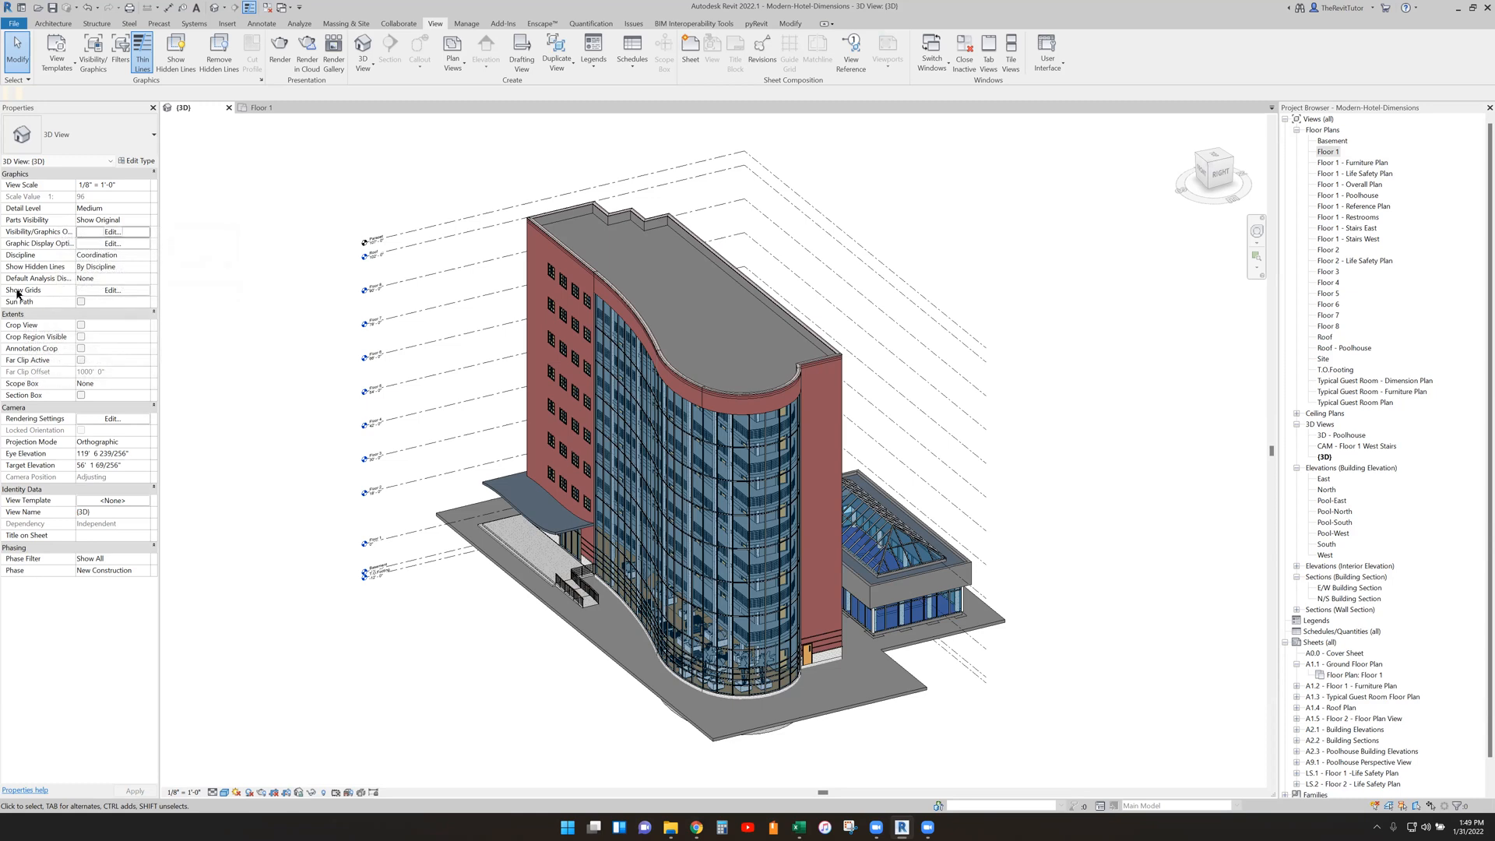
pyautogui.moveTo(23, 289)
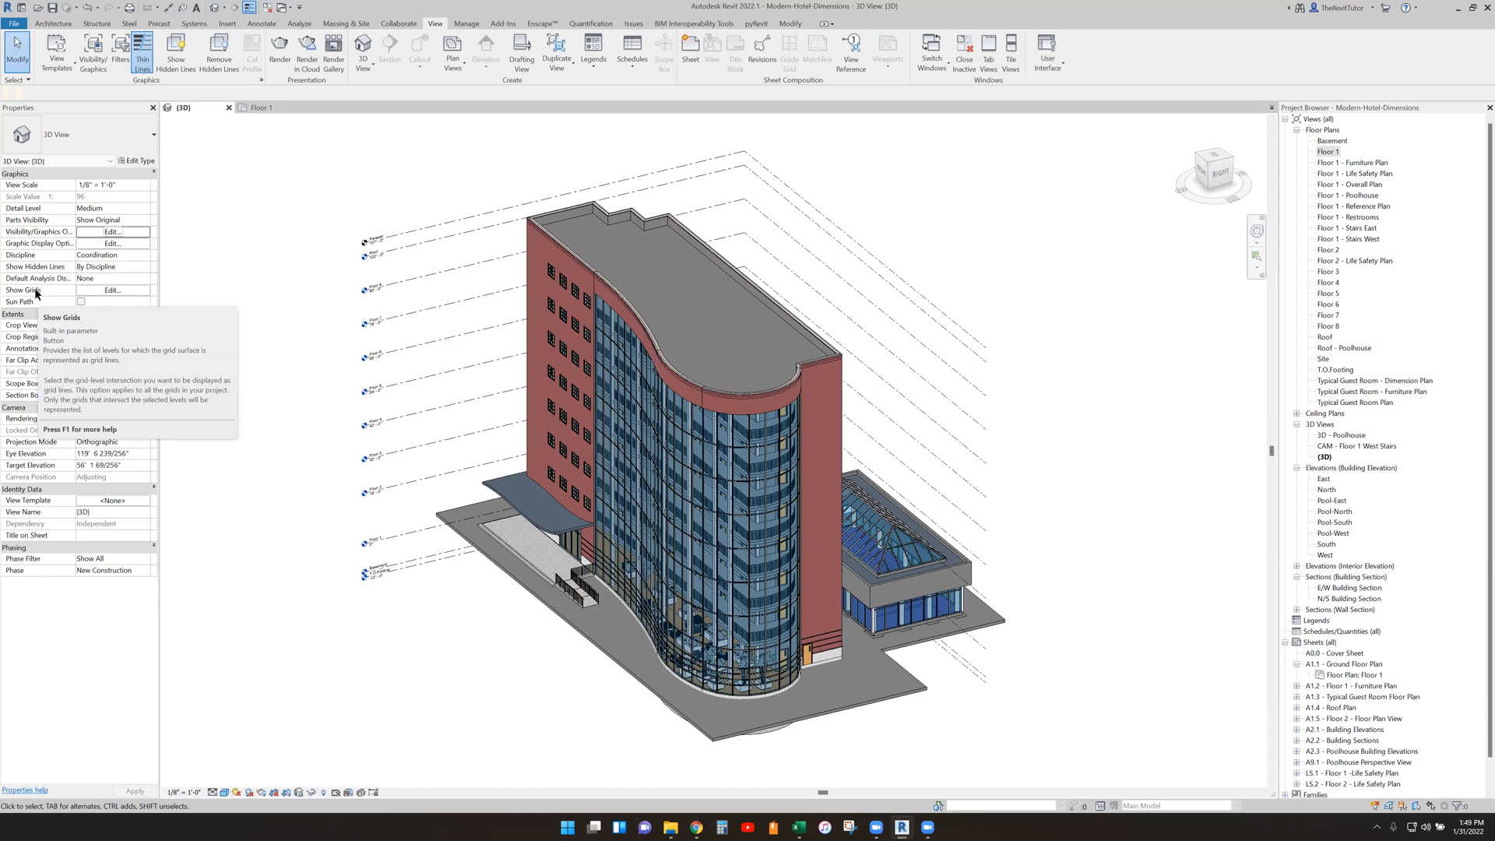
# Step: Tick Floor 1 in the 3D view's Show Grids level list and orbit the model
pyautogui.click(112, 291)
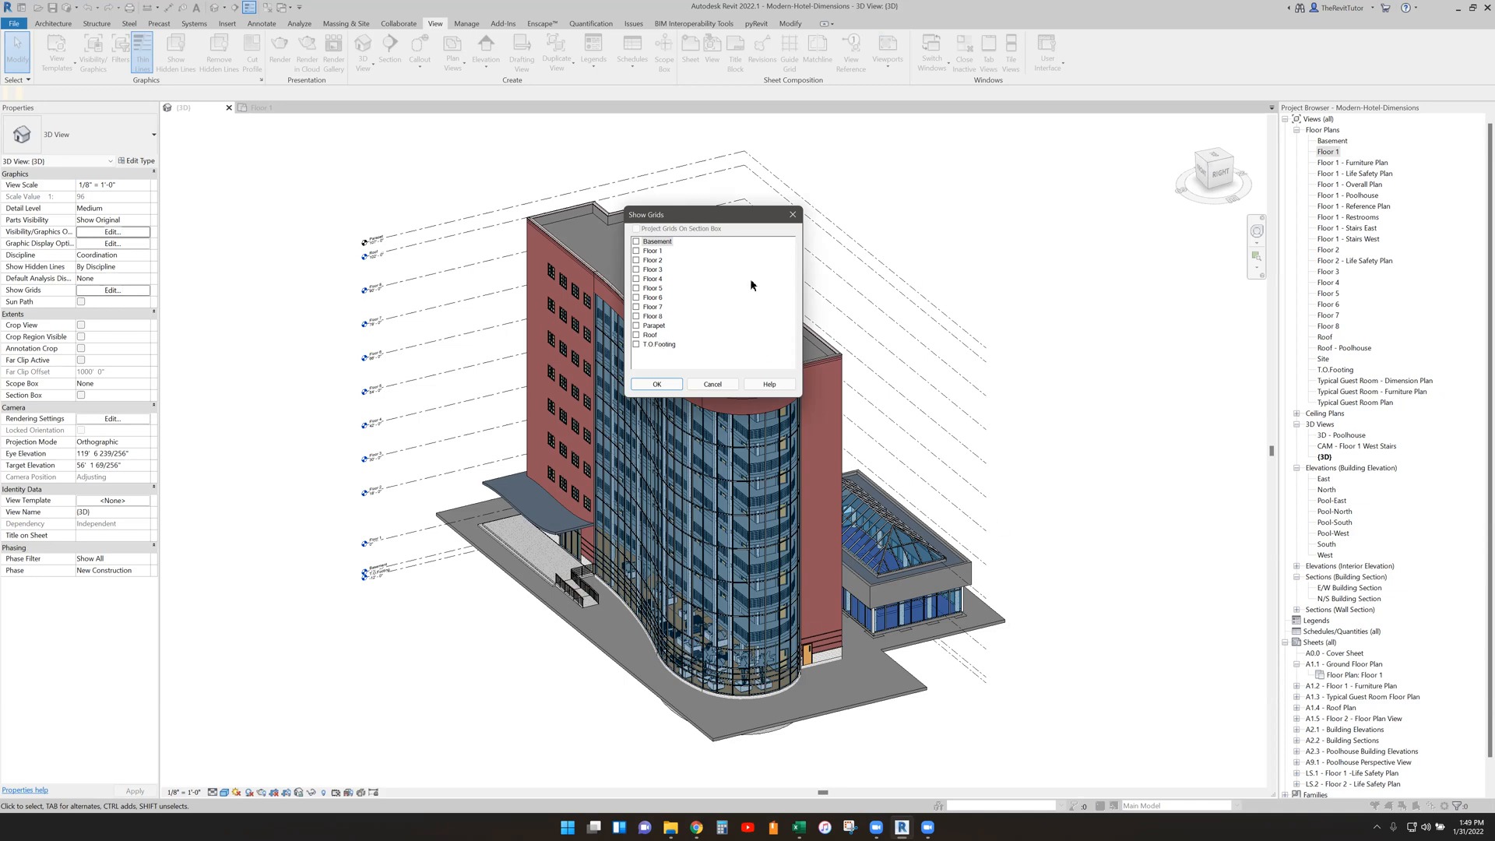
pyautogui.click(636, 249)
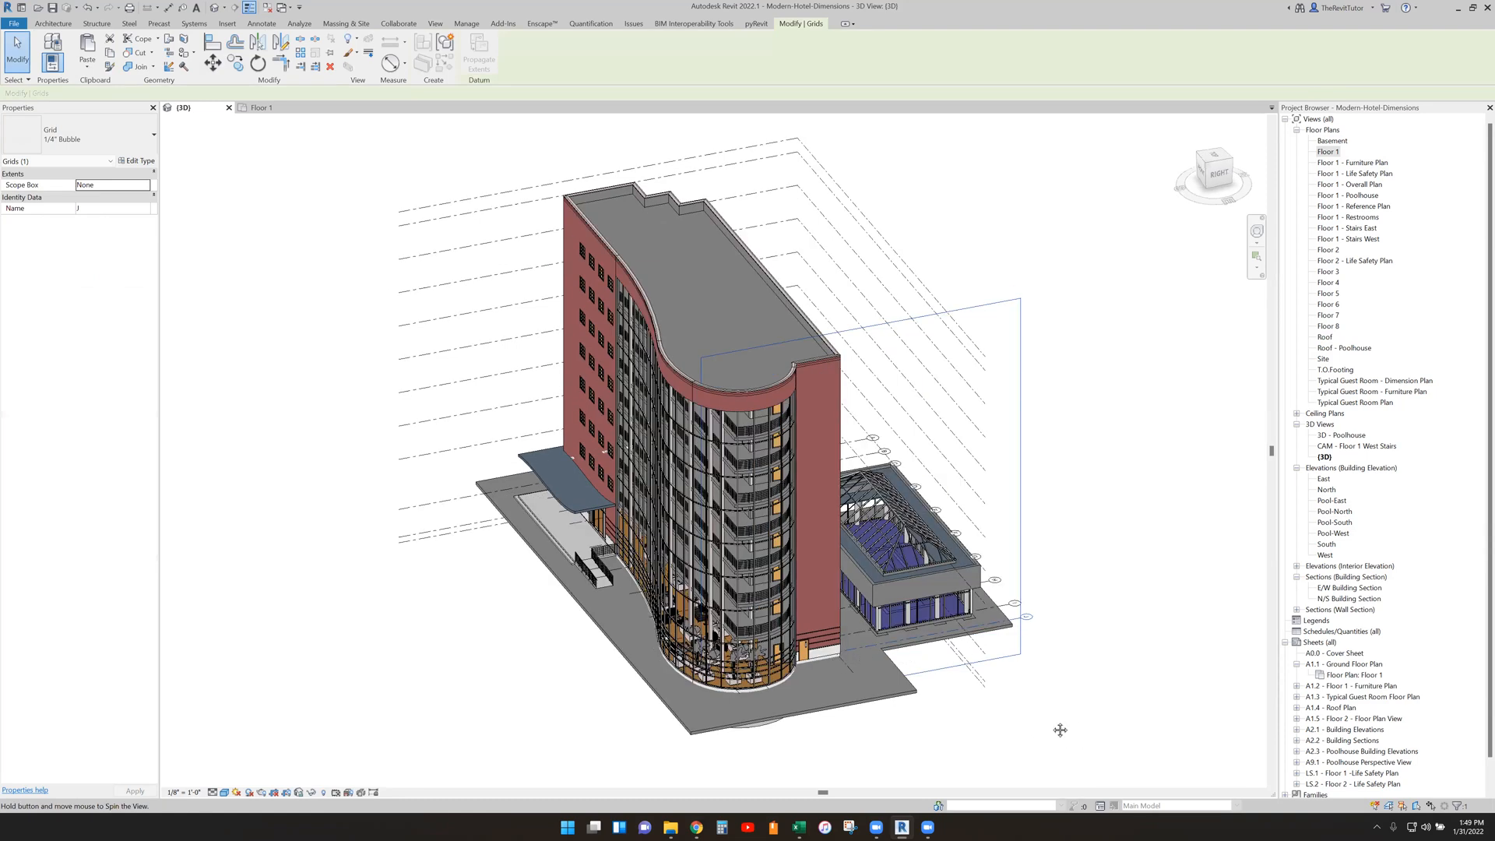
pyautogui.moveTo(1060, 729); pyautogui.dragTo(889, 679)
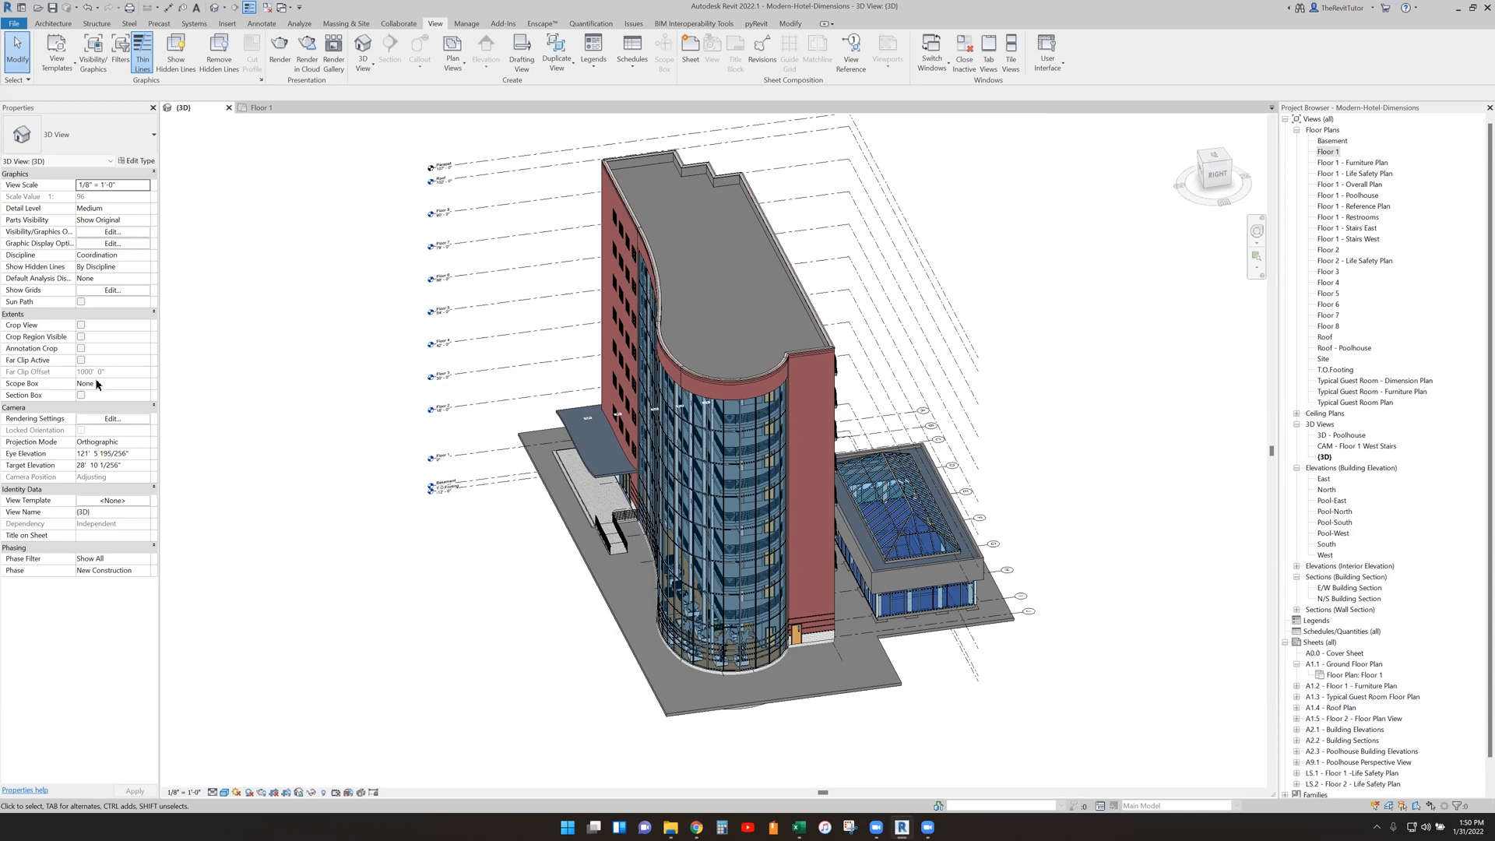
# Step: Add Floor 8 to the Show Grids level list, then open the Floor 8 floor plan
pyautogui.click(112, 292)
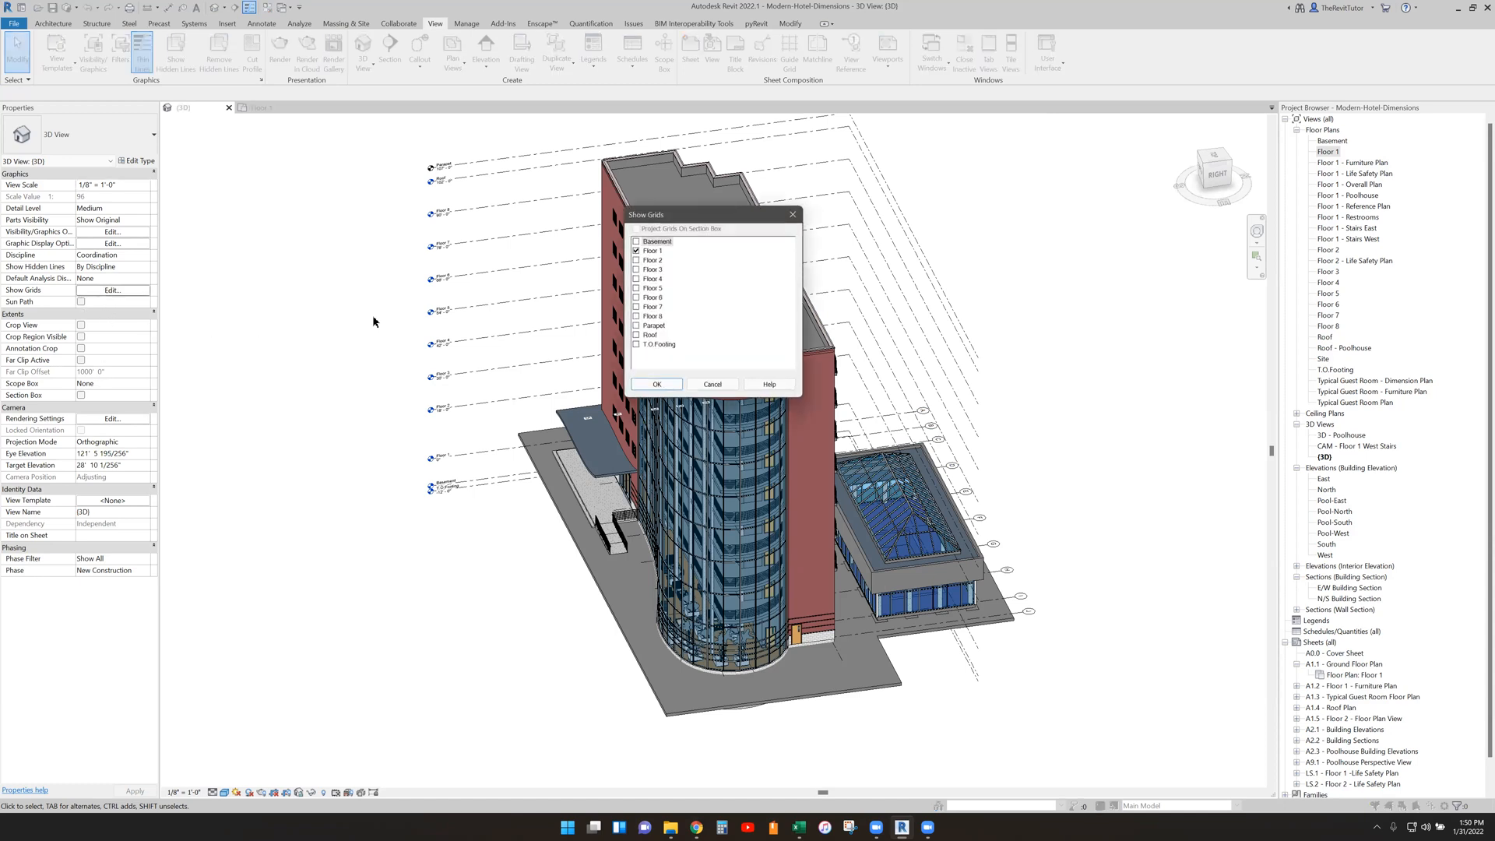
pyautogui.click(637, 316)
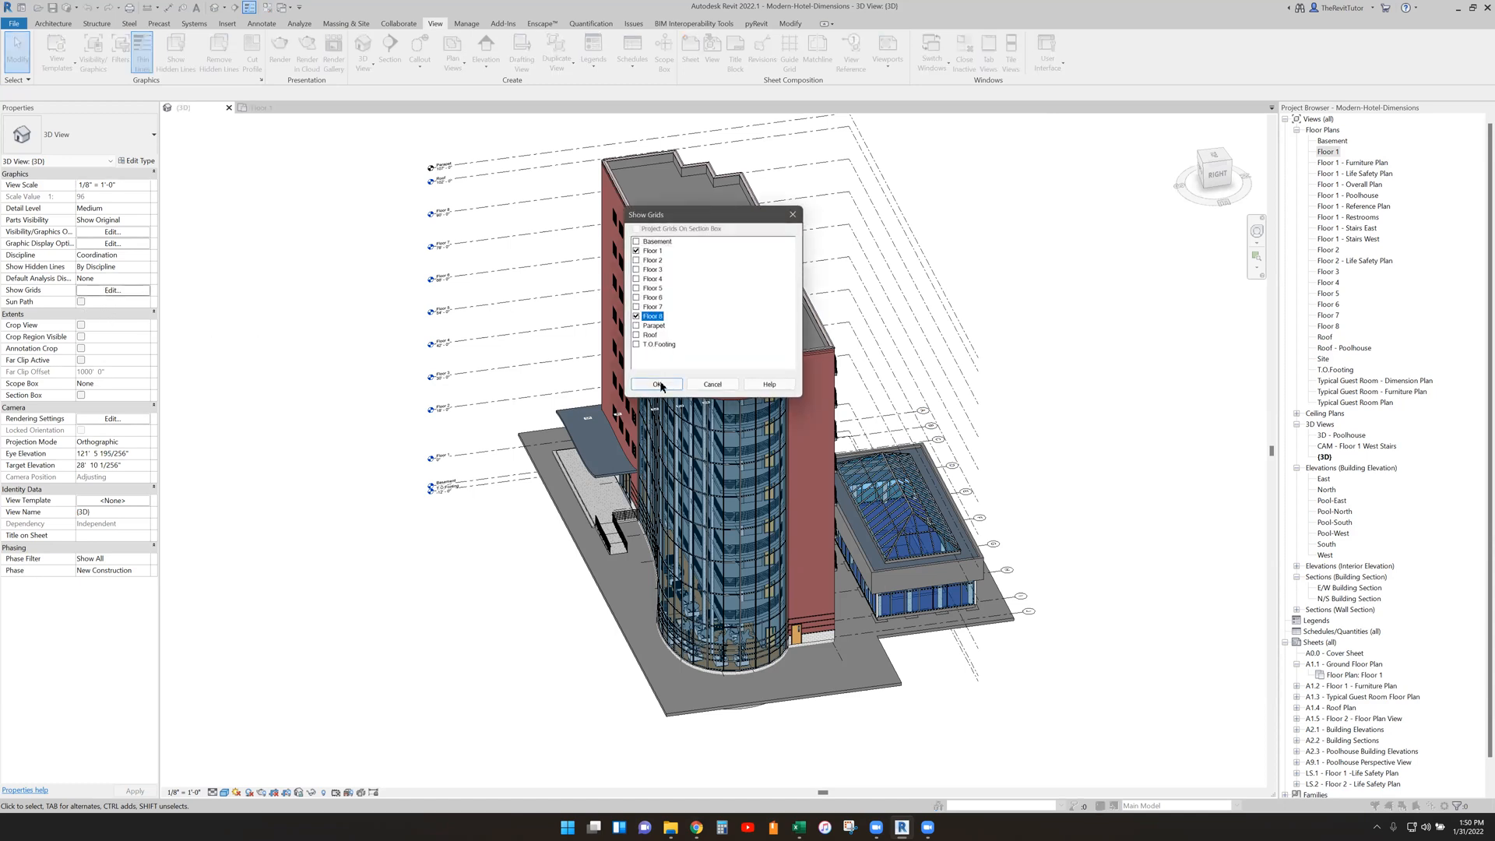
pyautogui.click(656, 384)
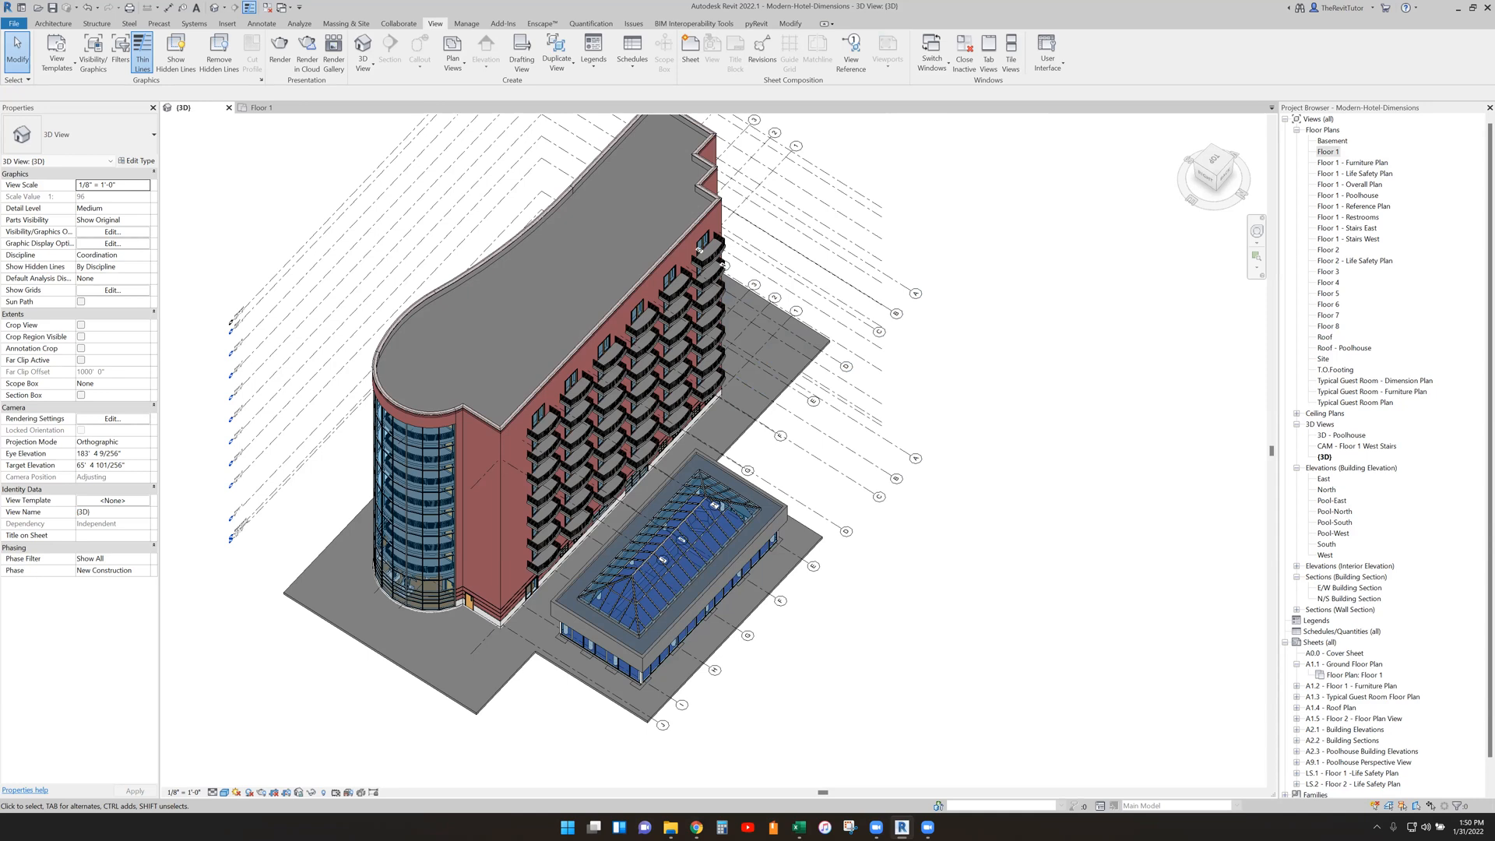
pyautogui.moveTo(1200, 515)
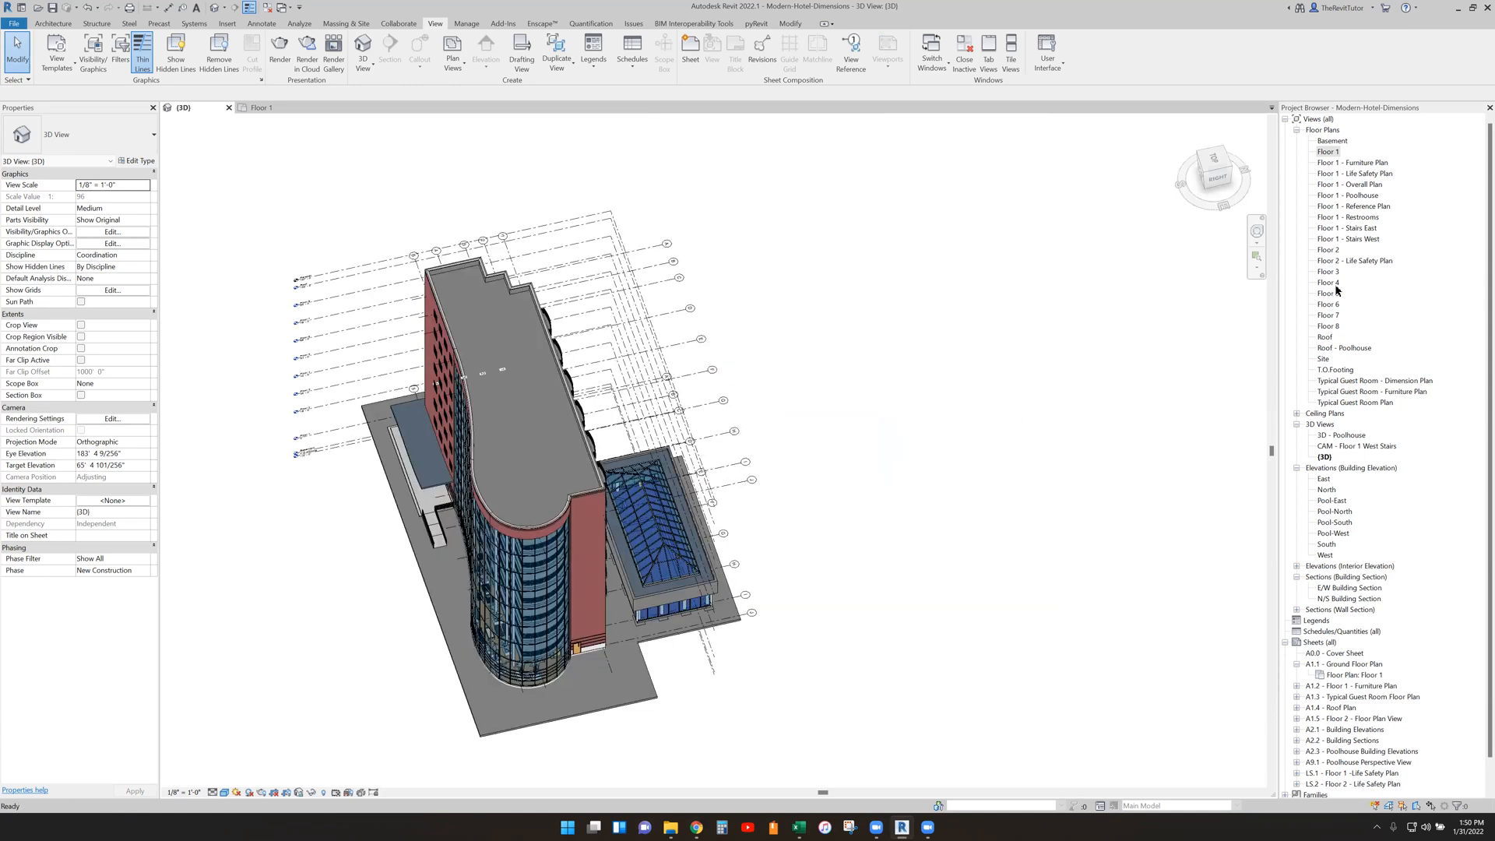
pyautogui.doubleClick(1326, 325)
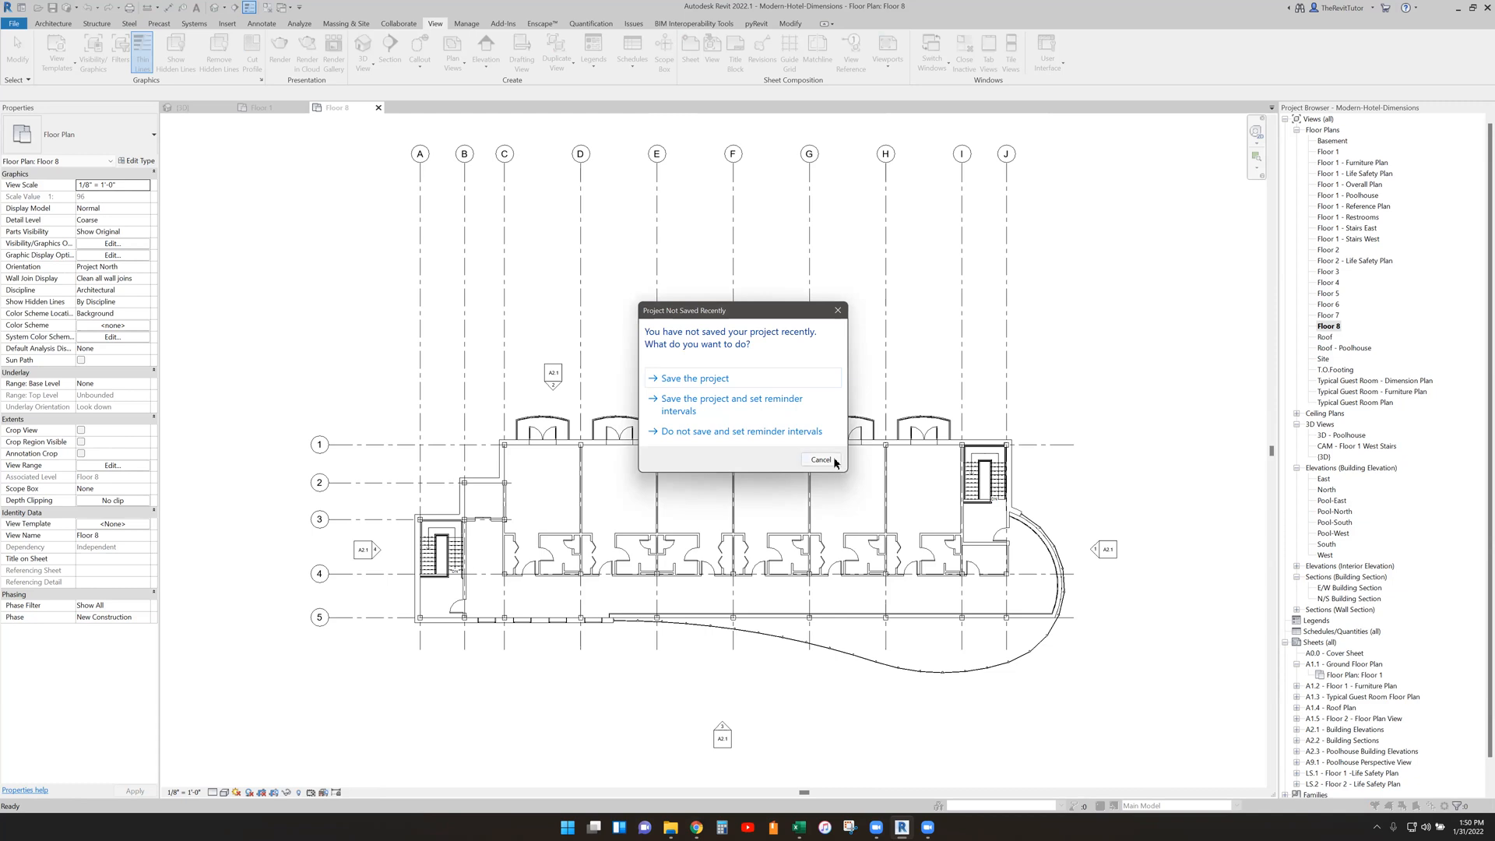
# Step: Dismiss the save reminder and start sketching multi-segment grid 9 above the building
pyautogui.click(821, 459)
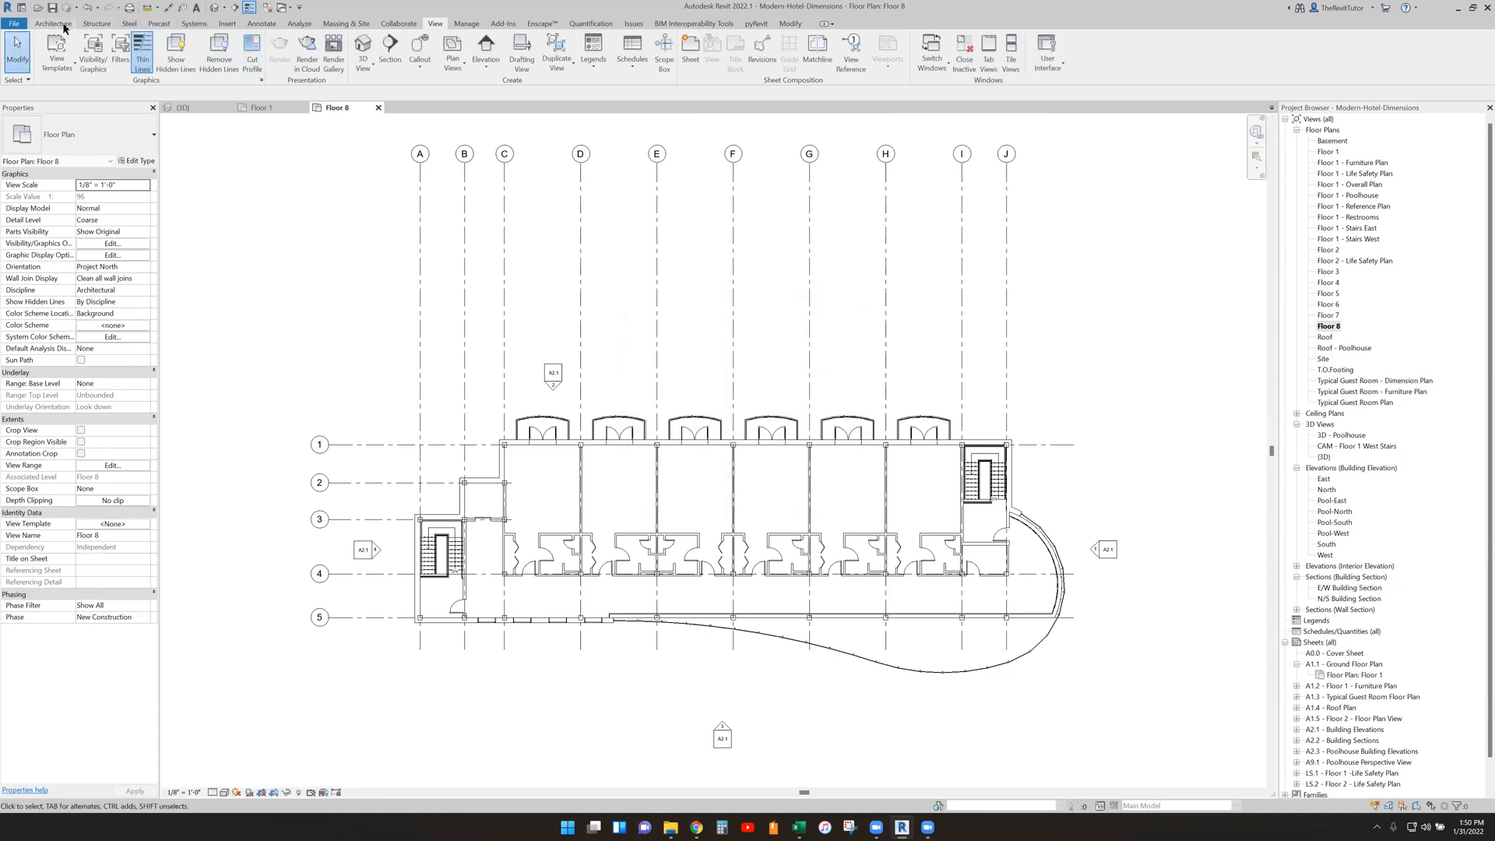
pyautogui.click(53, 24)
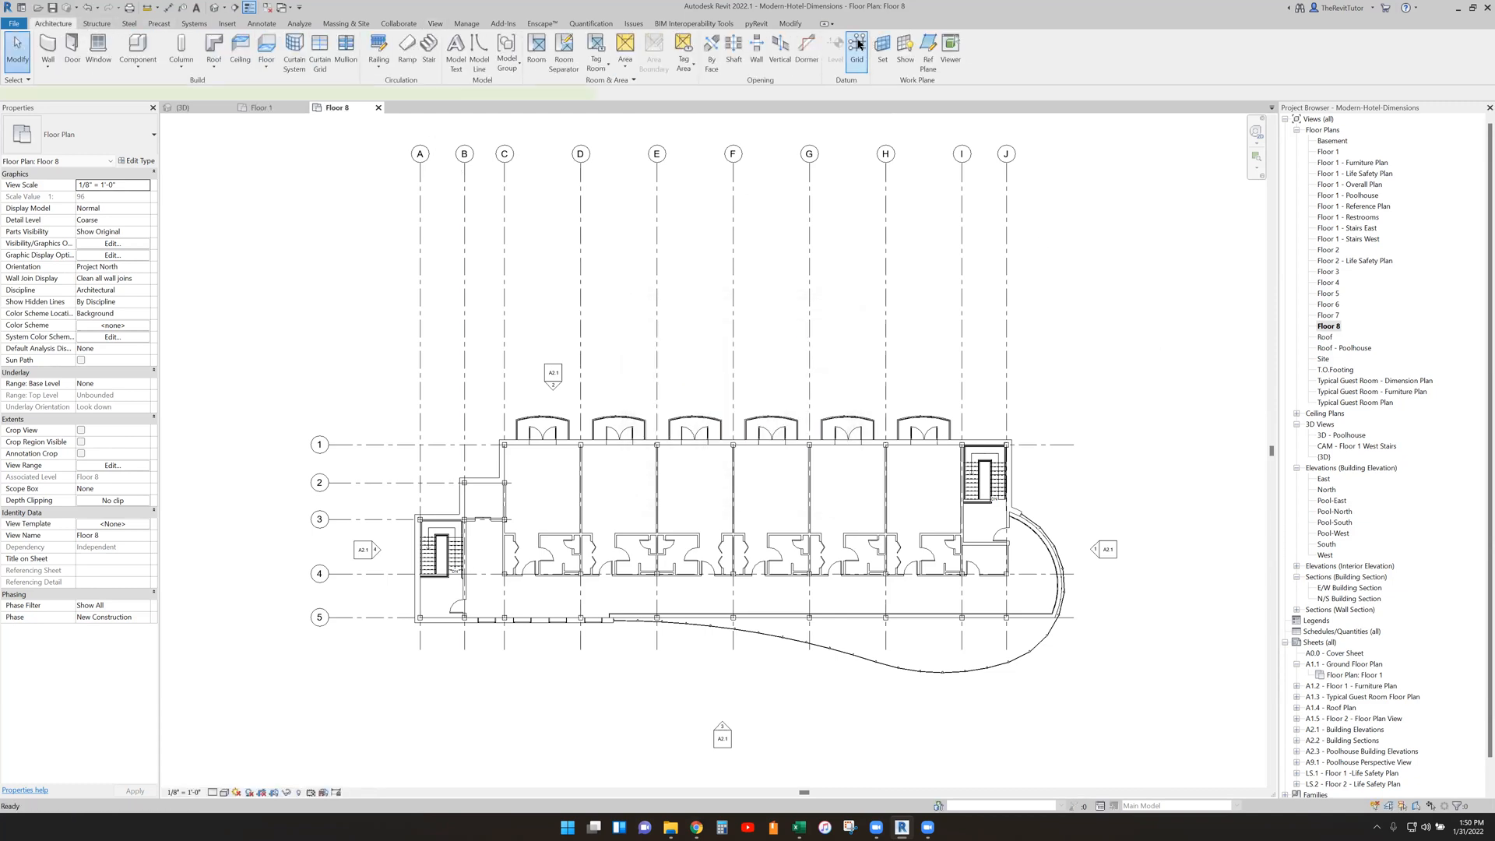
pyautogui.click(856, 50)
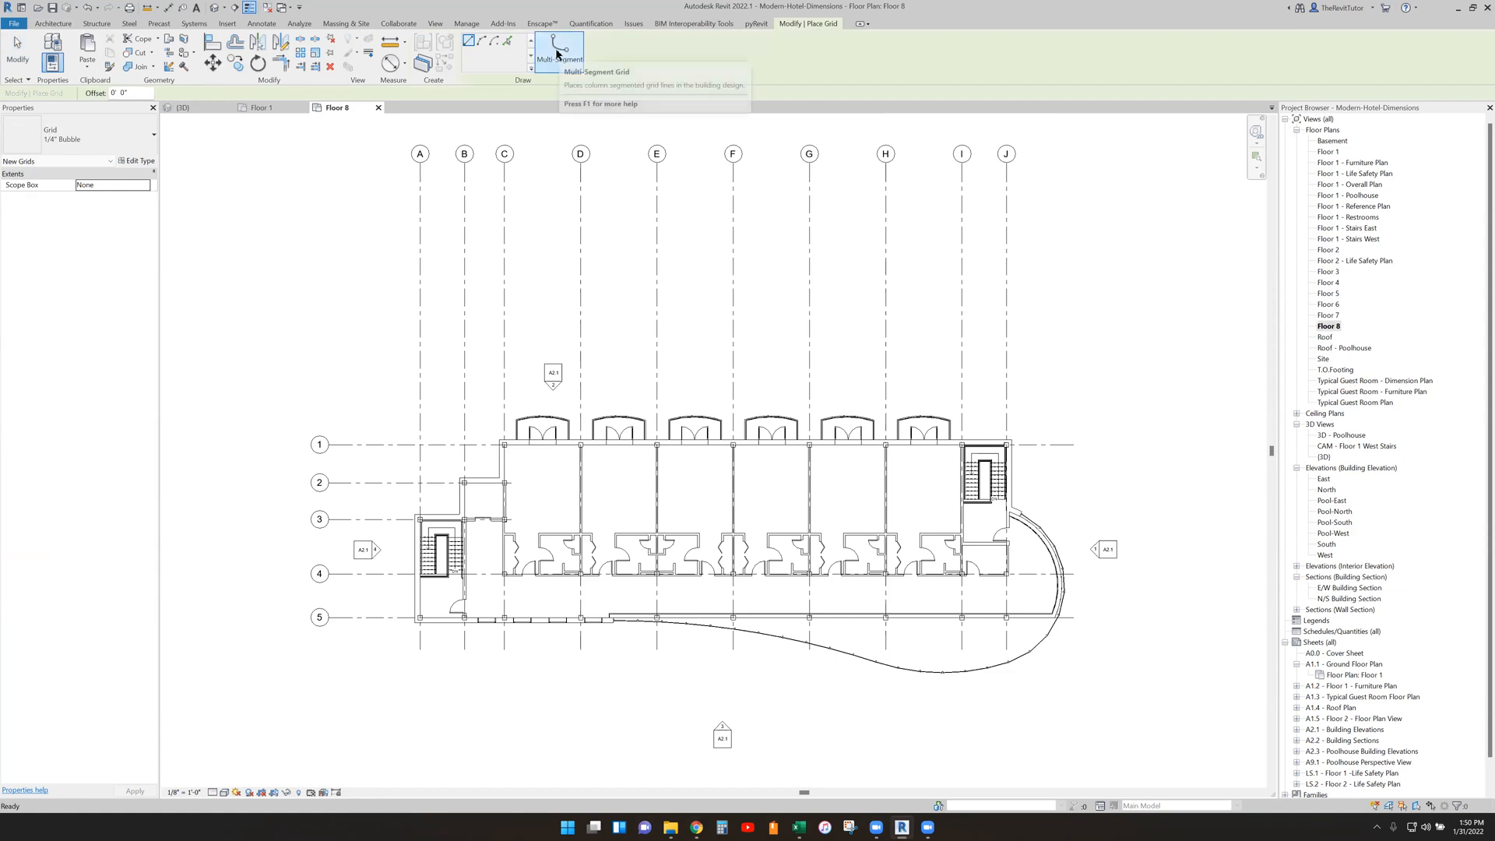
pyautogui.moveTo(483, 40)
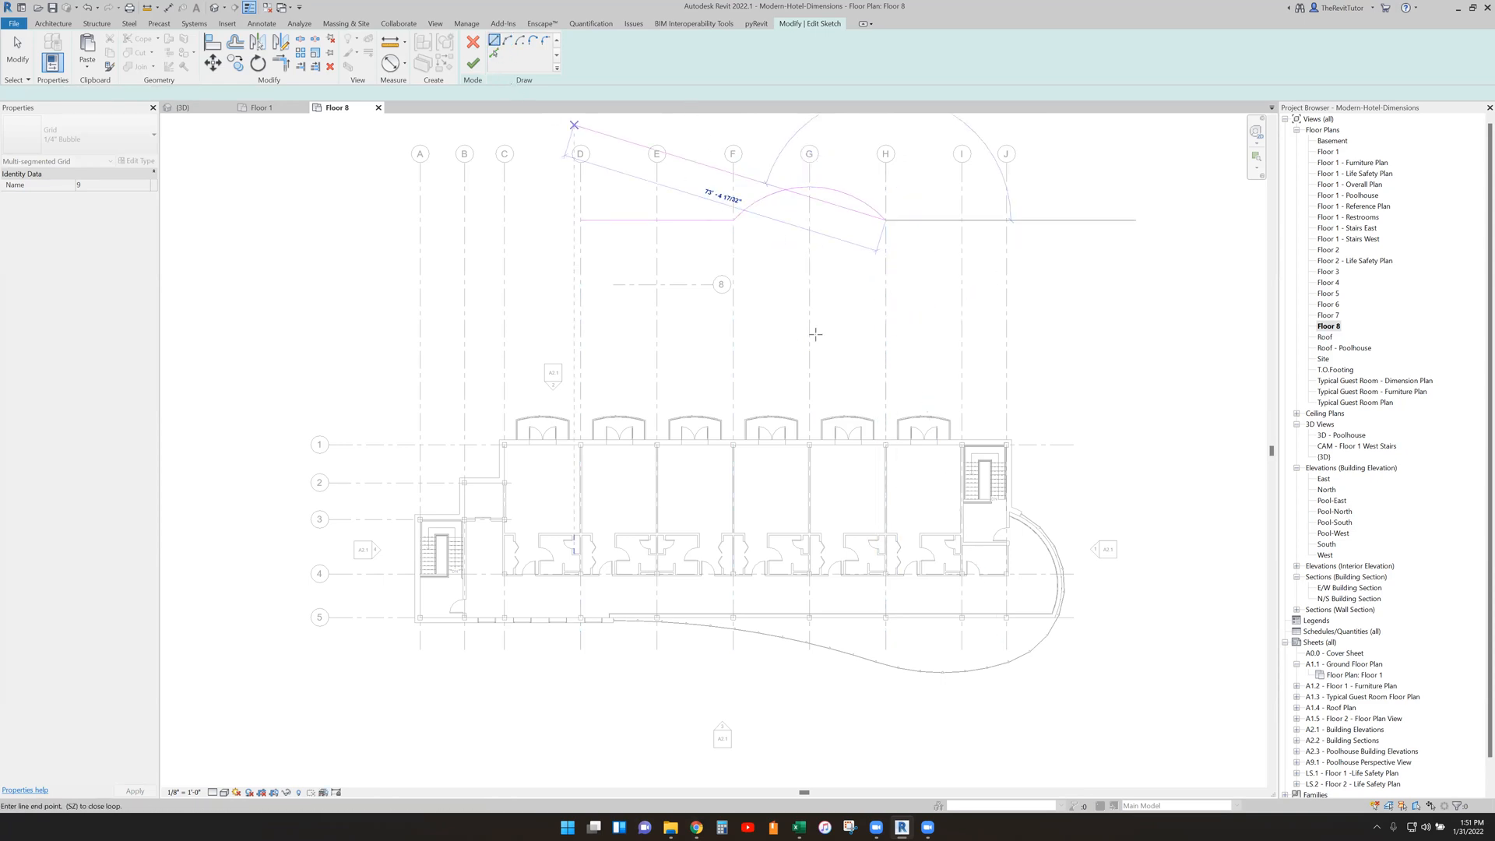
pyautogui.click(508, 40)
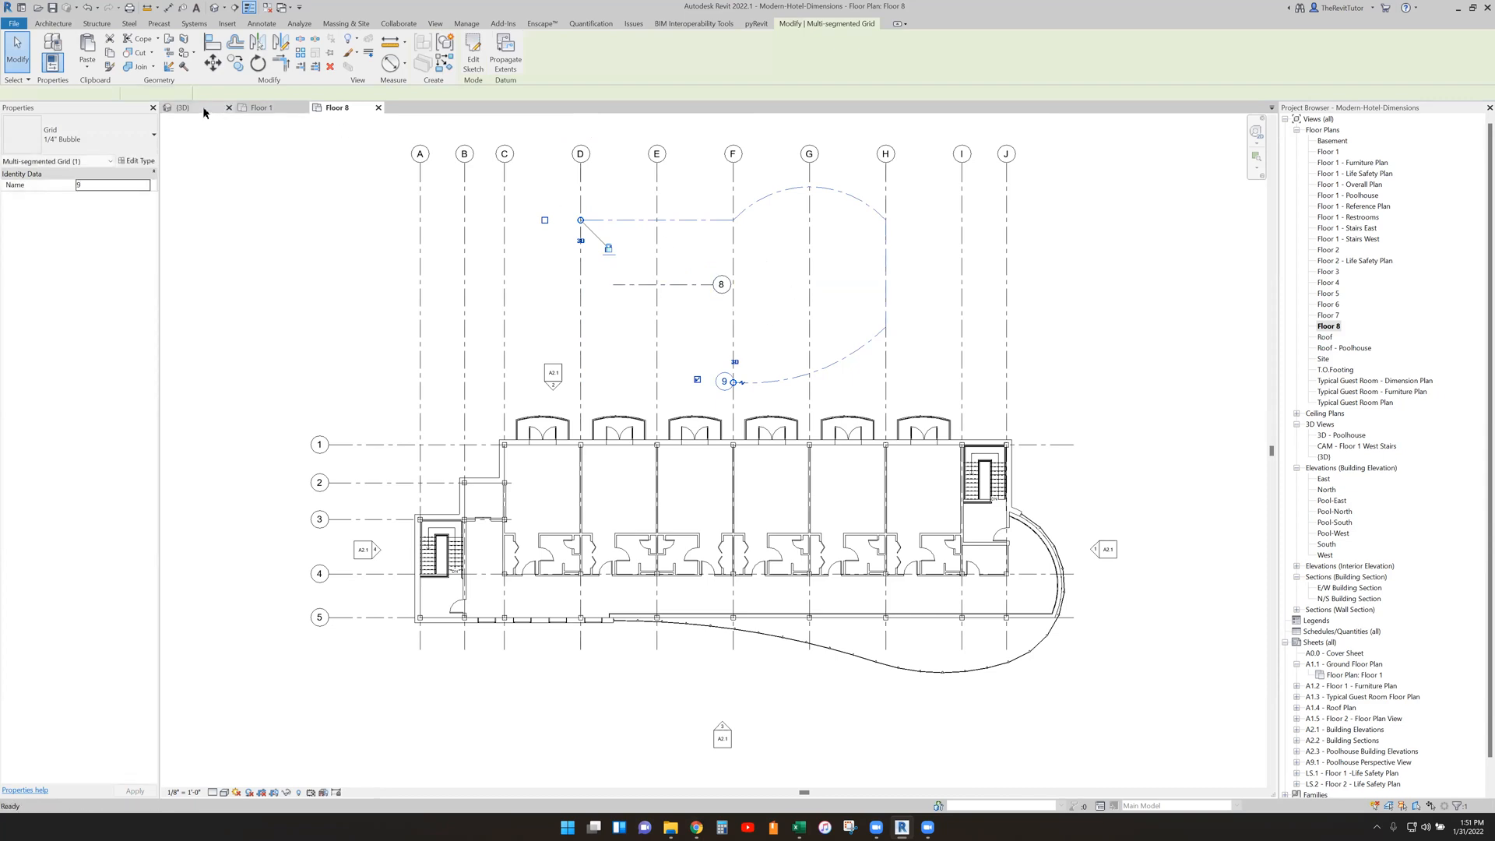
pyautogui.click(181, 107)
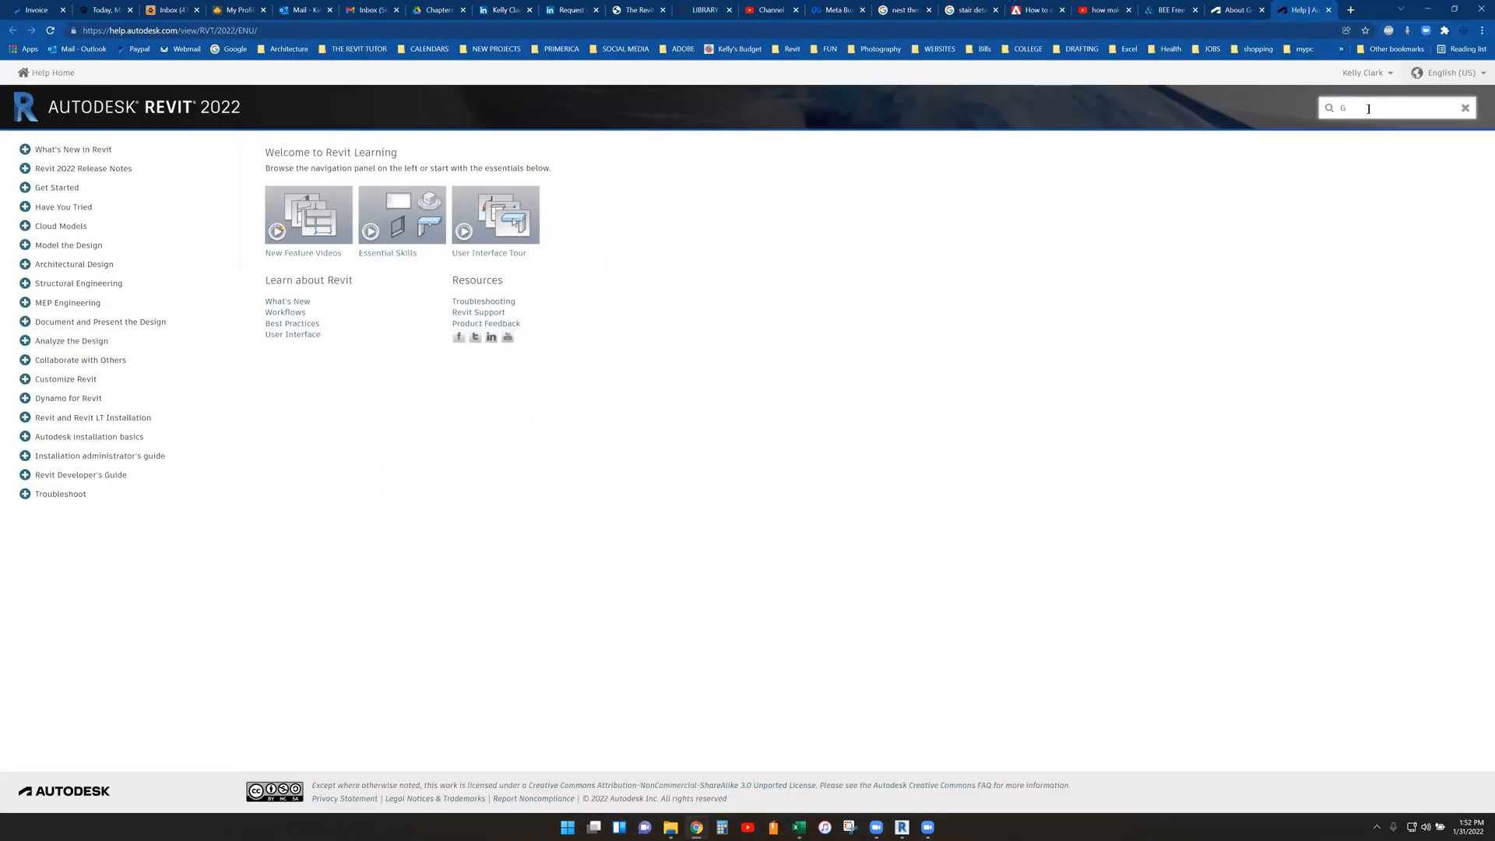
# Step: Search Revit Help for '3D grids' and open the About Grids in 3D Views article
pyautogui.write('3D grids')
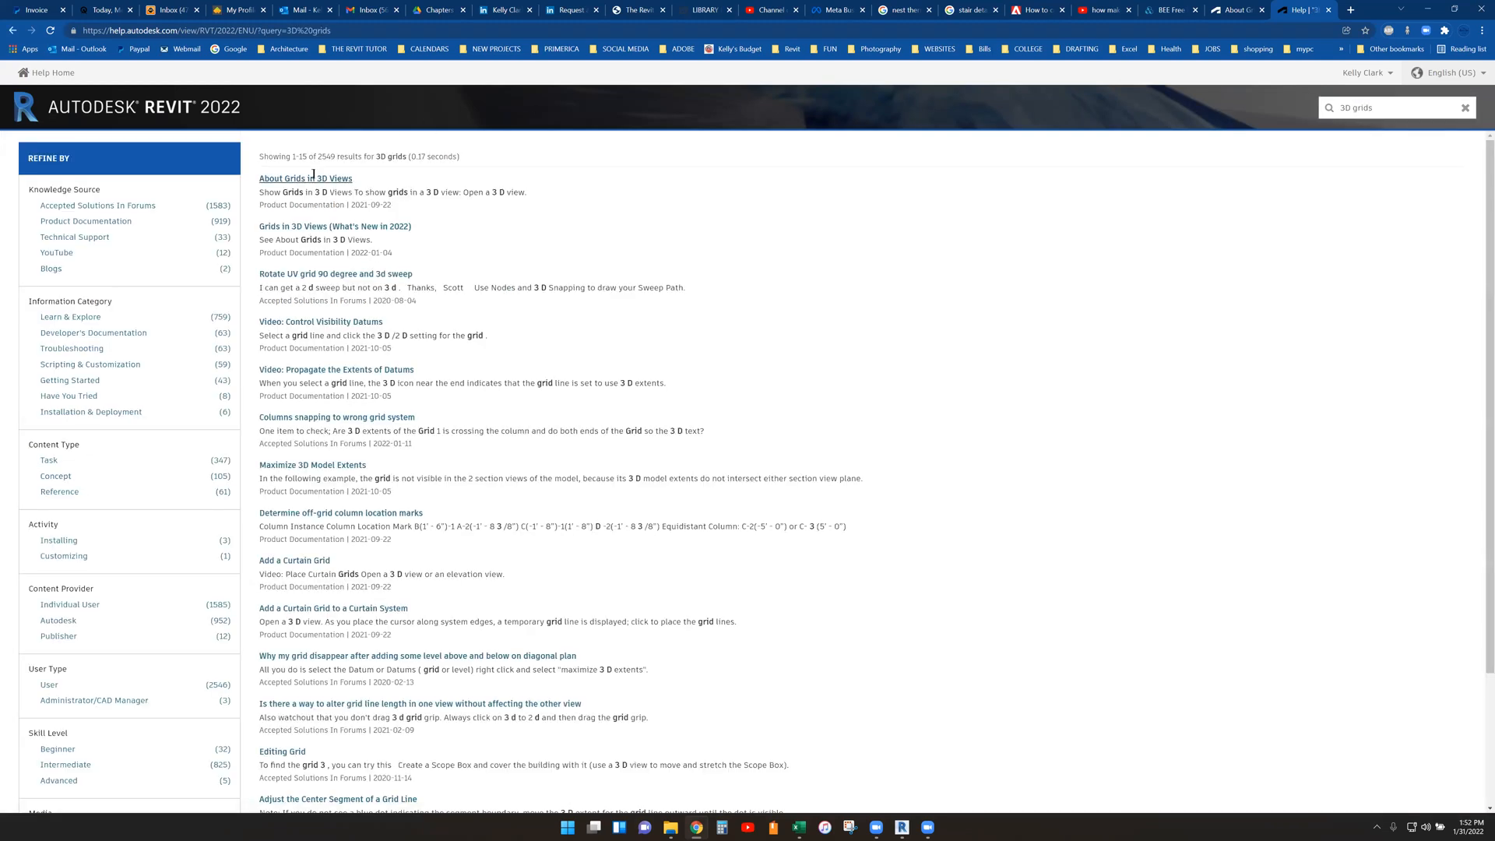
pyautogui.click(305, 177)
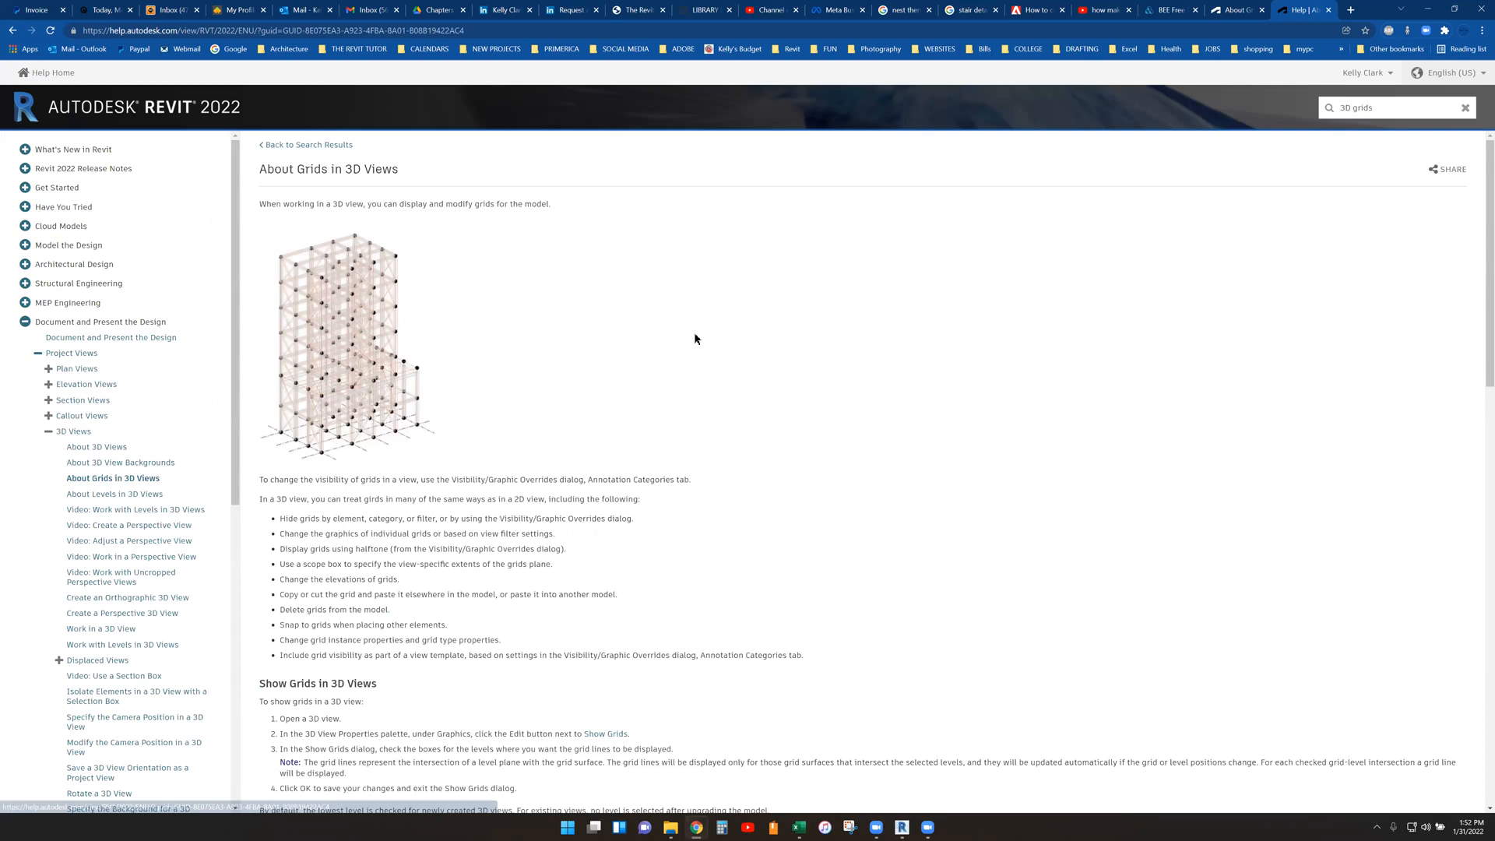